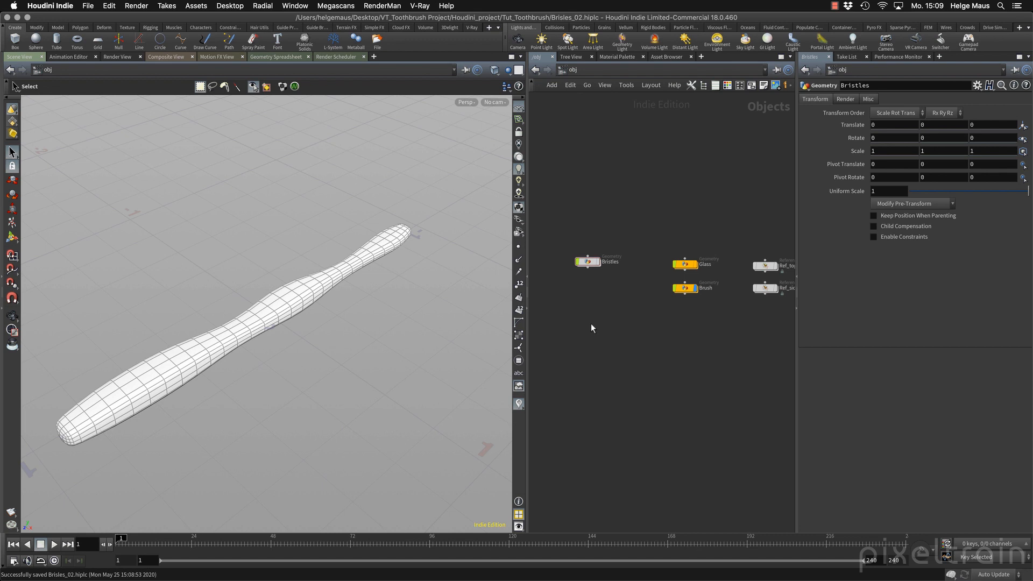
mouse_move(547, 297)
text(guide)
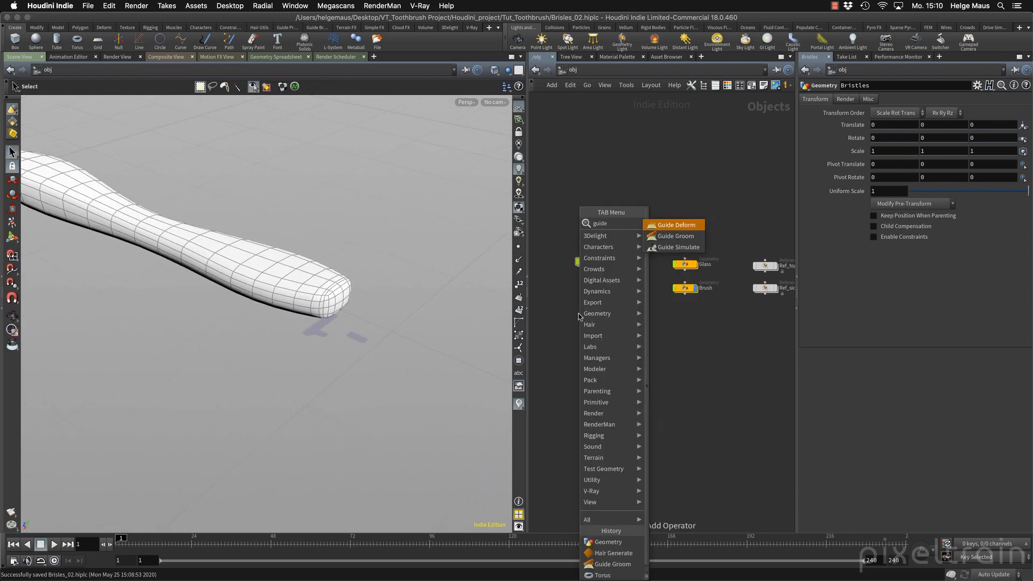
mouse_move(674, 236)
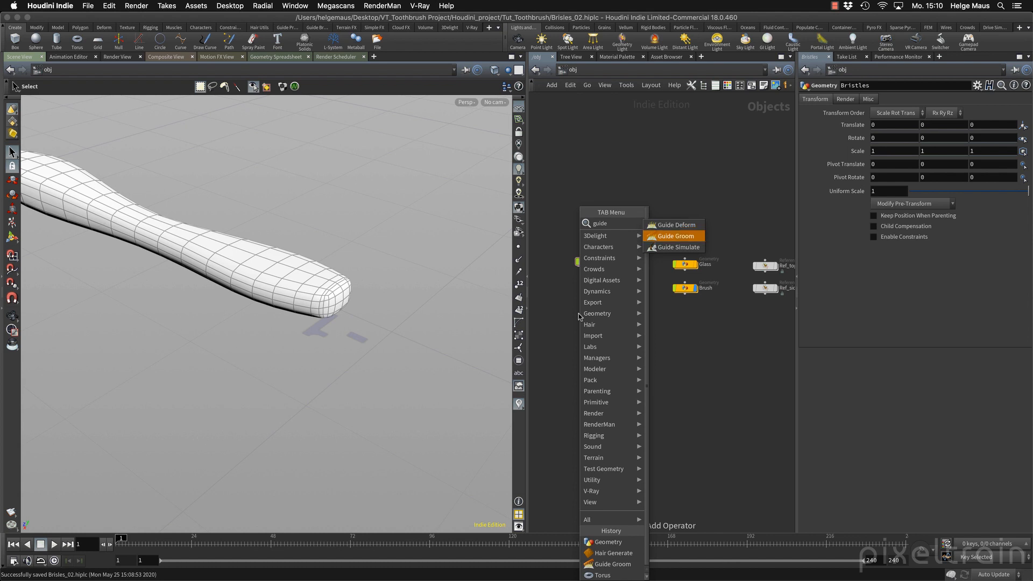
- Add a Guide Groom node and wire the Bristles geometry into guidegroom1's input
click(675, 235)
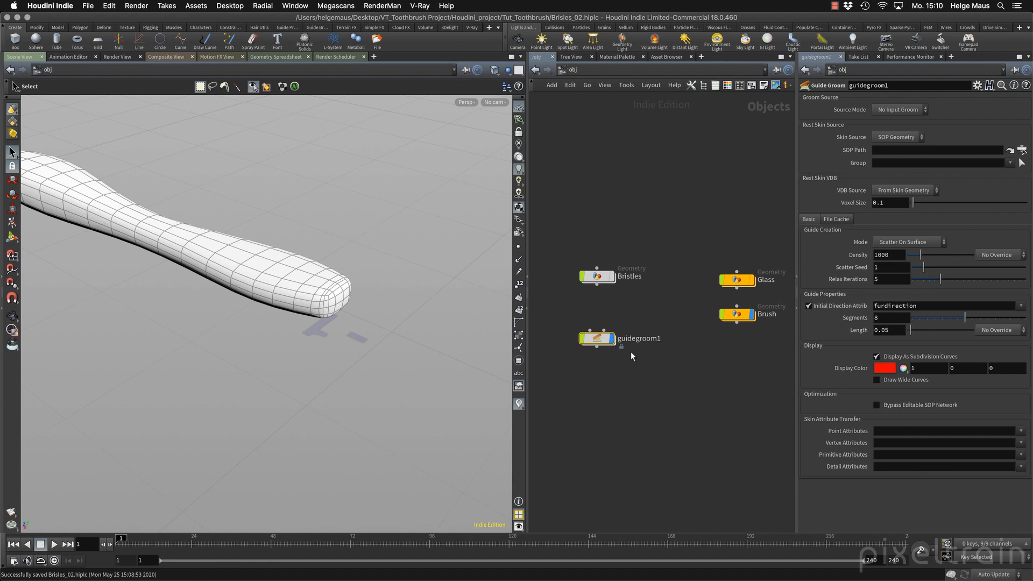
mouse_move(598, 288)
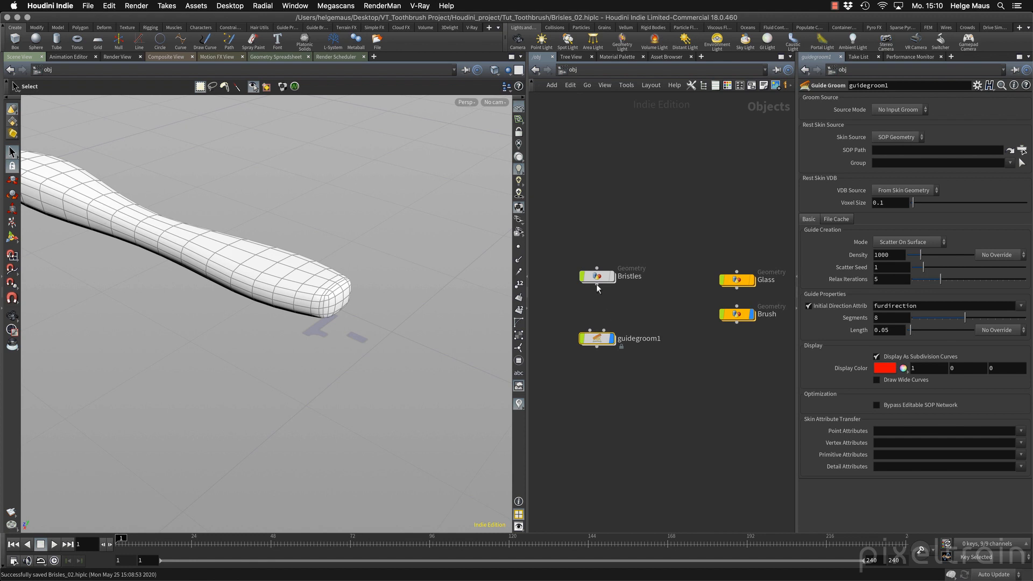
click(598, 338)
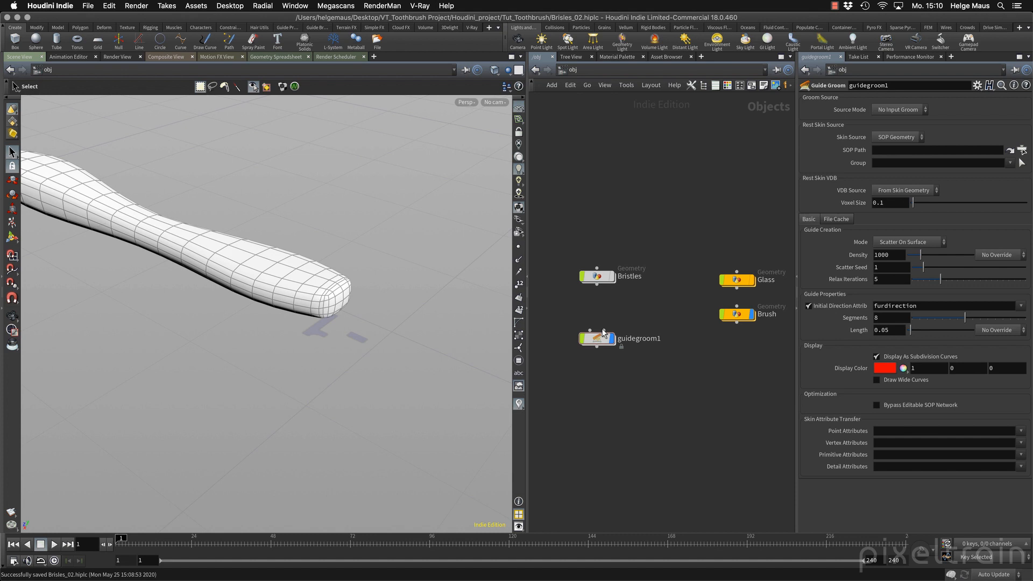
mouse_move(603, 335)
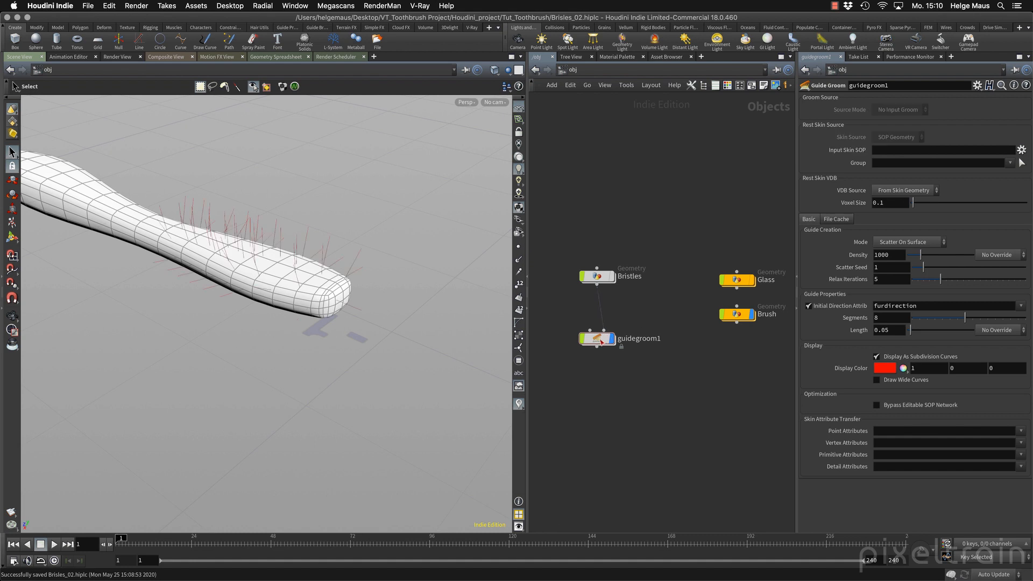
- Set the viewport background to black and draw guidegroom1 as wide curves of width 0.005
click(597, 338)
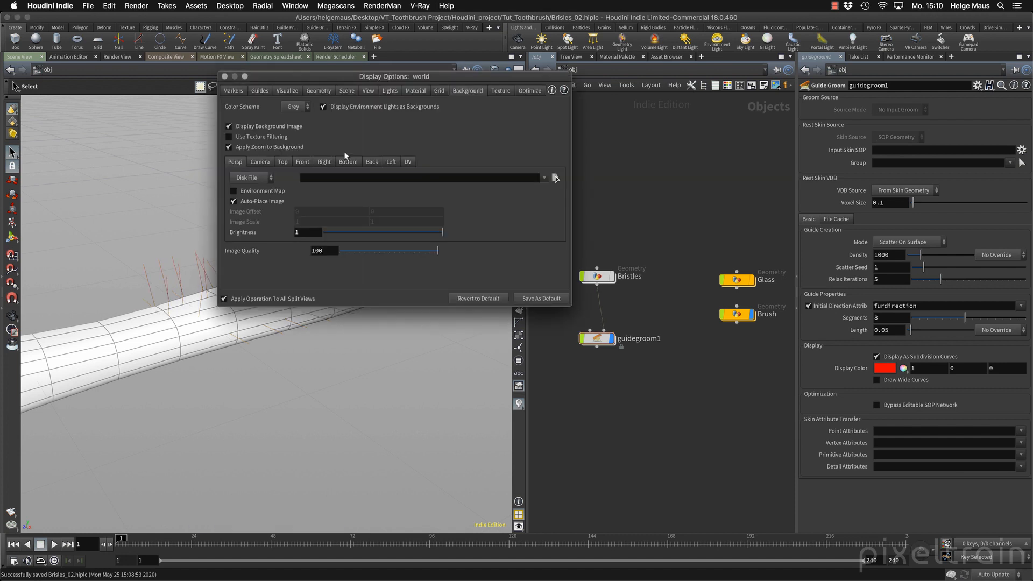
click(295, 106)
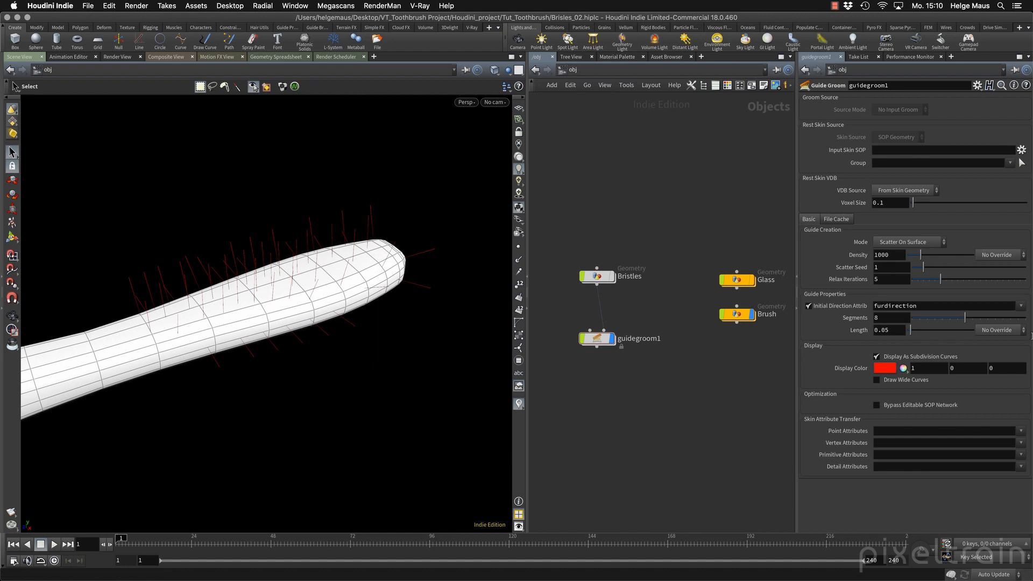
mouse_move(821, 365)
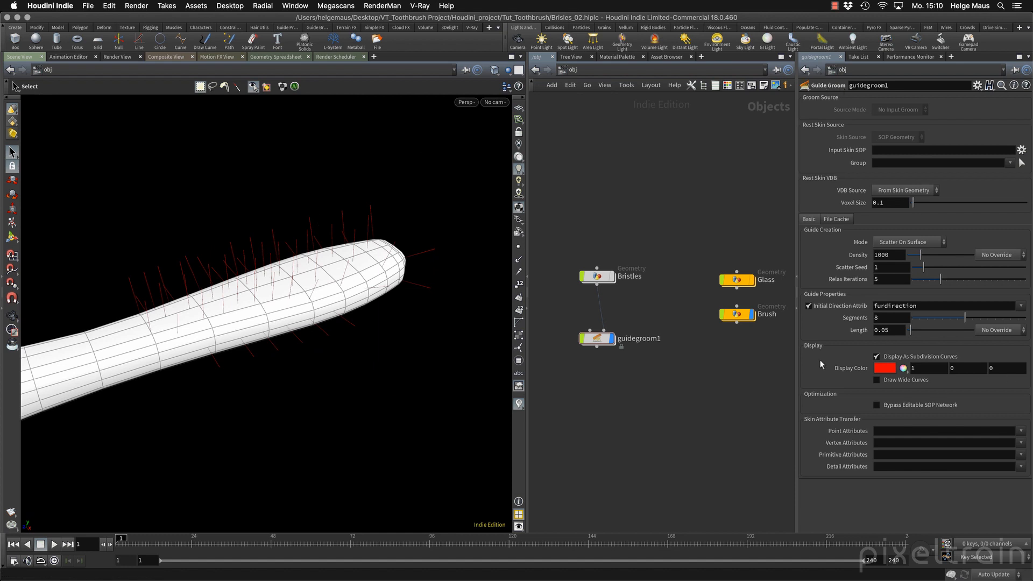
click(876, 380)
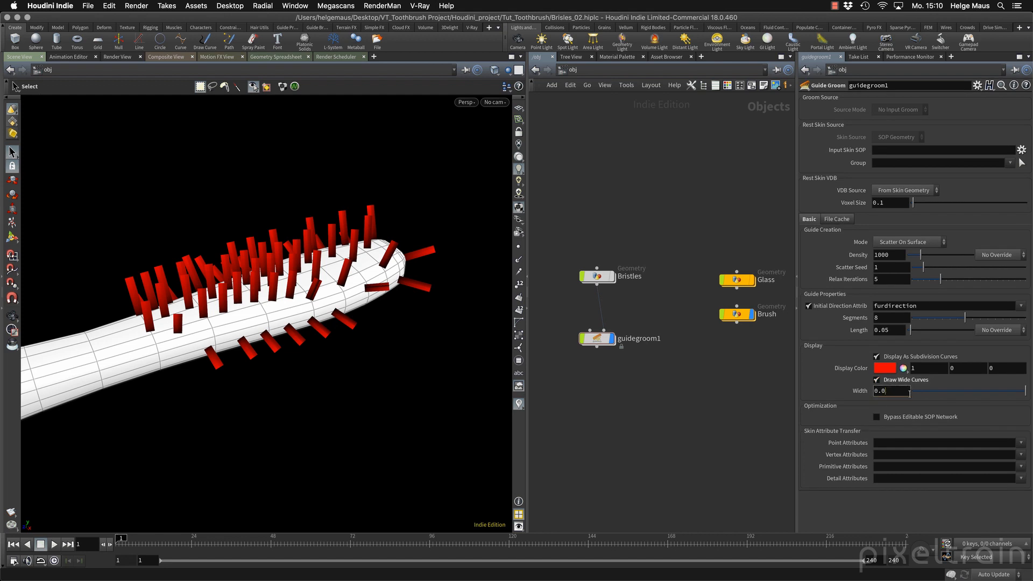
text(0.005)
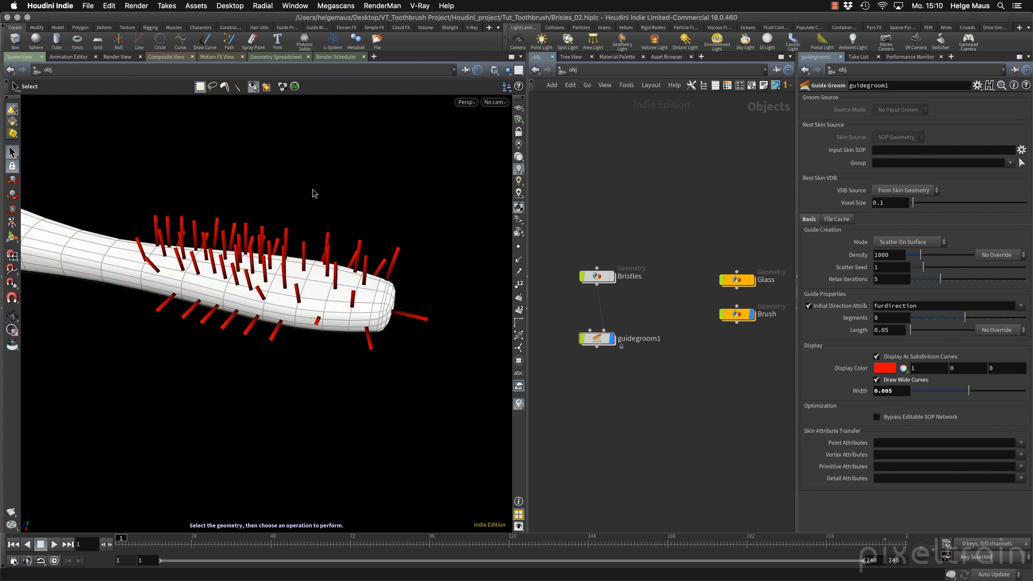
mouse_move(192, 175)
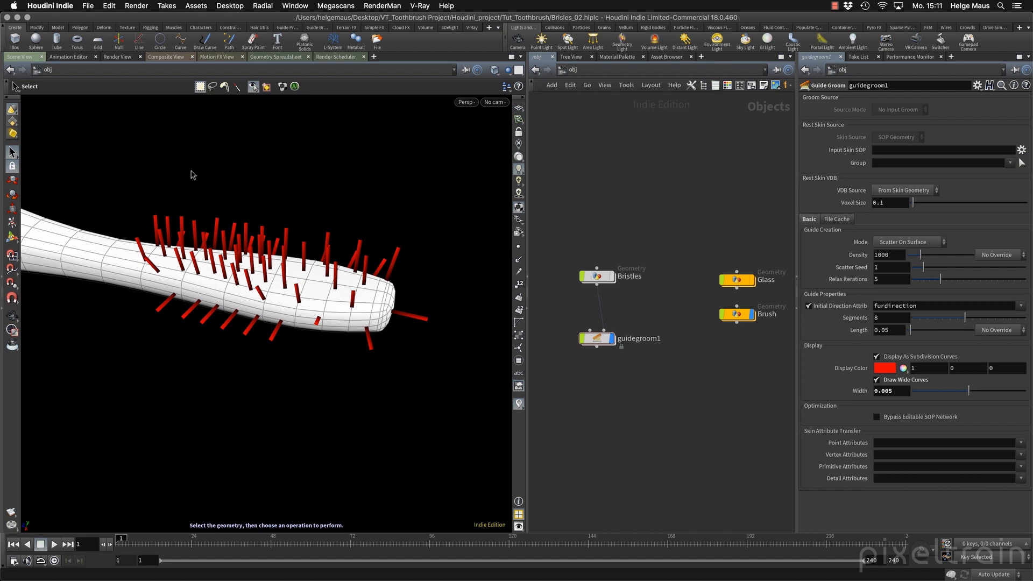
mouse_move(650, 256)
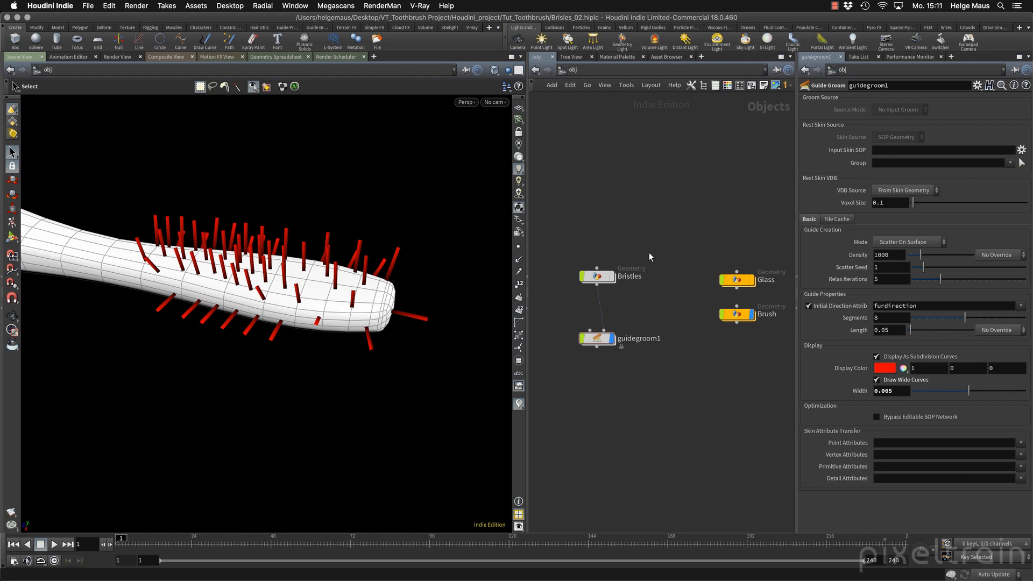
mouse_move(849, 163)
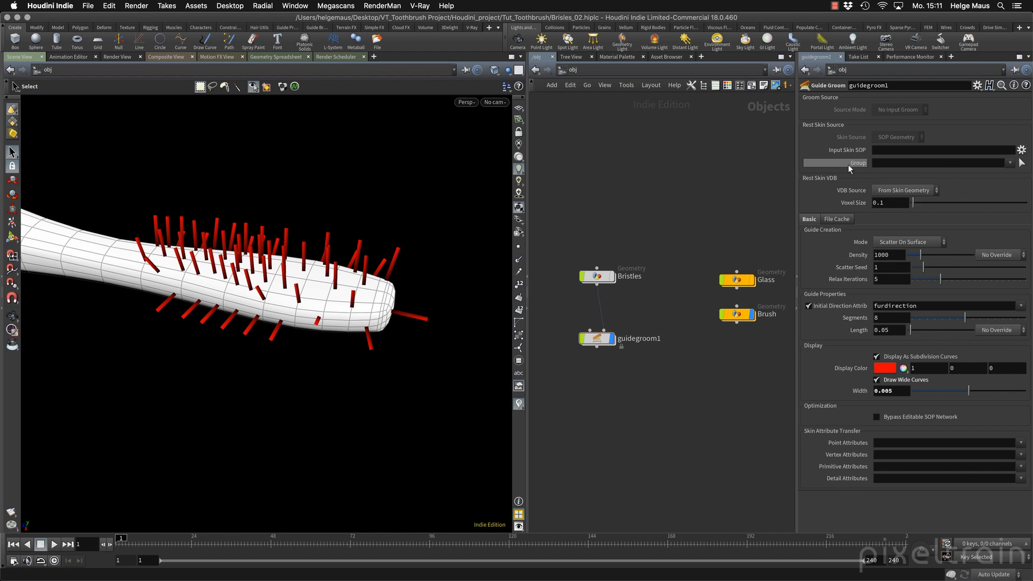
mouse_move(599, 277)
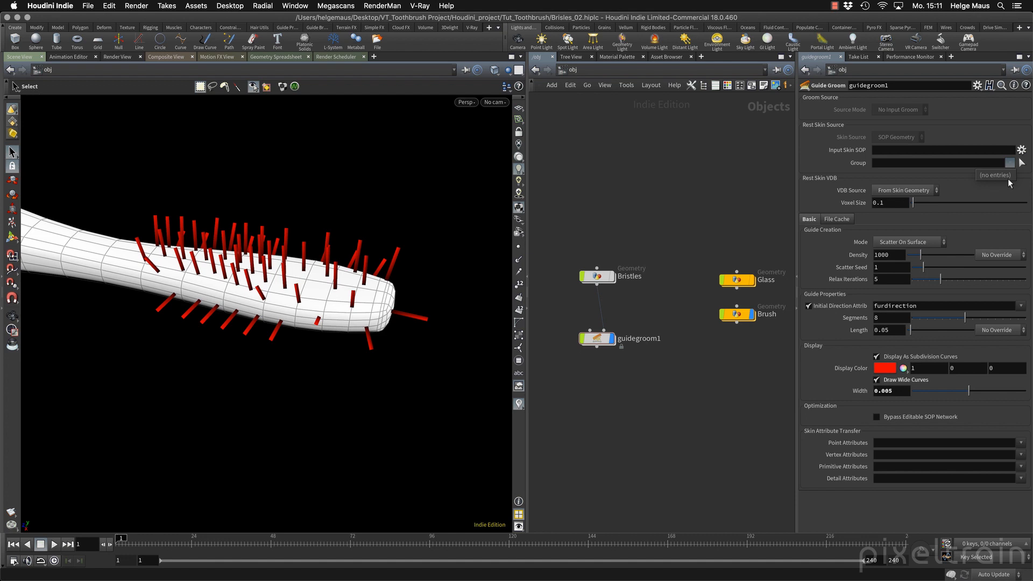
mouse_move(1003, 200)
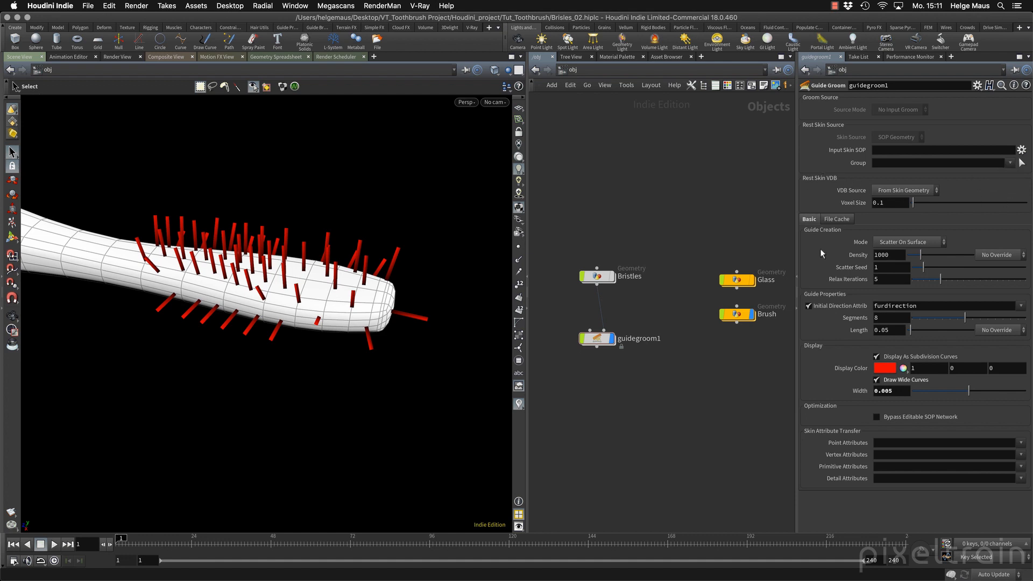
mouse_move(947, 236)
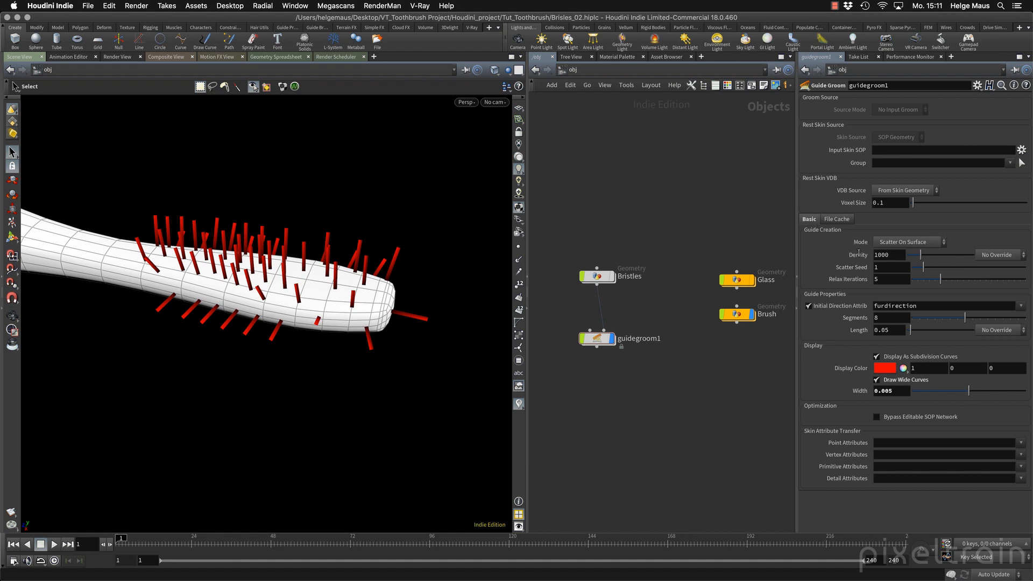
- Change guidegroom1's guide creation mode from Scatter On Surface to Guide Per Point
click(909, 242)
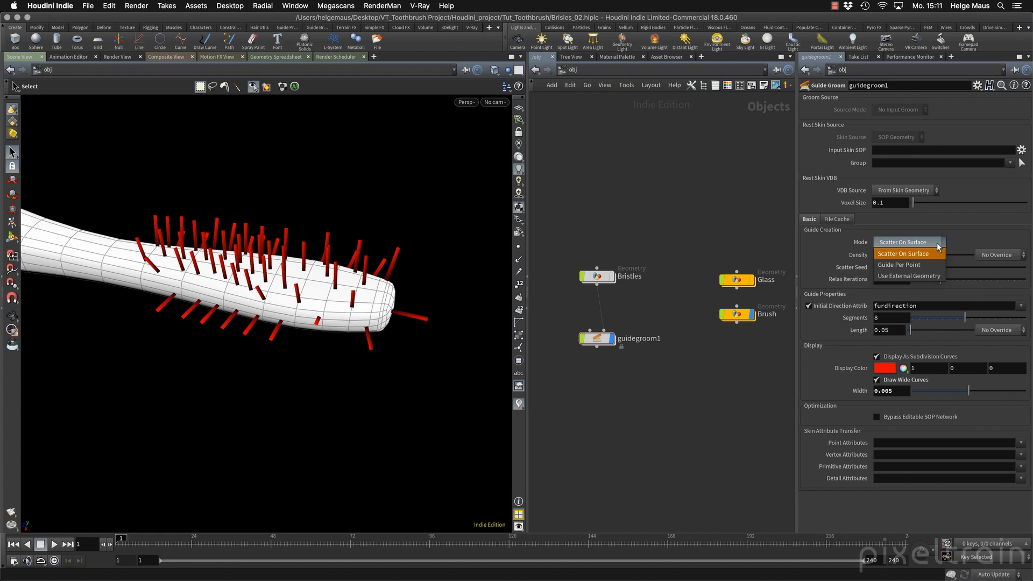
click(899, 265)
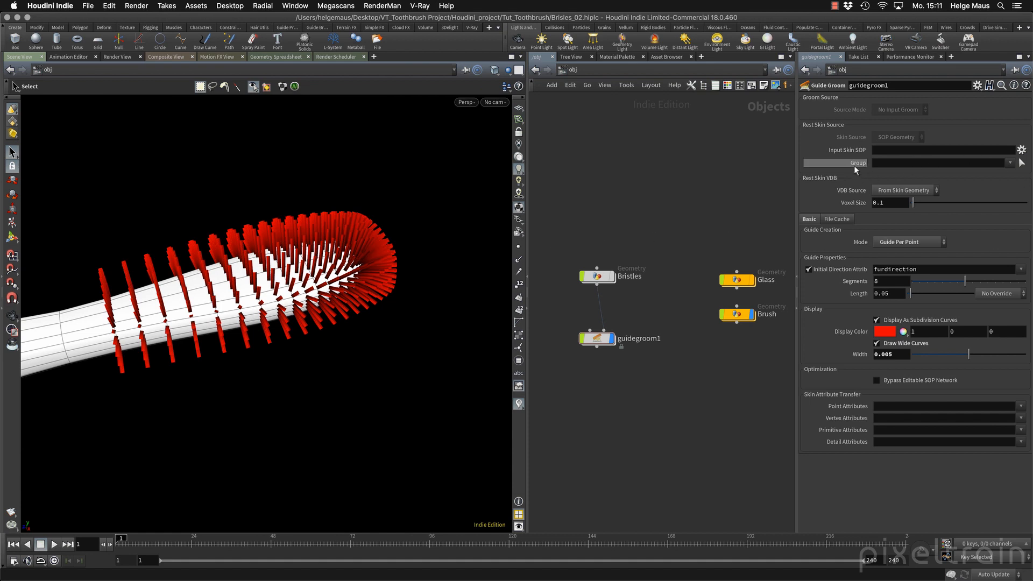
- Restrict the Long groom to the long_grp group and lengthen its guides
click(1023, 163)
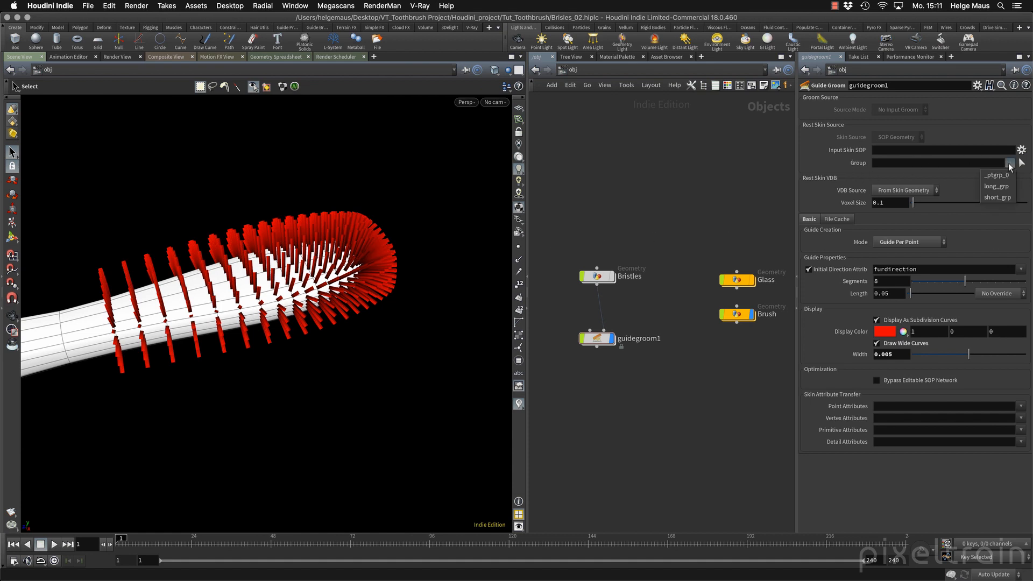
mouse_move(997, 187)
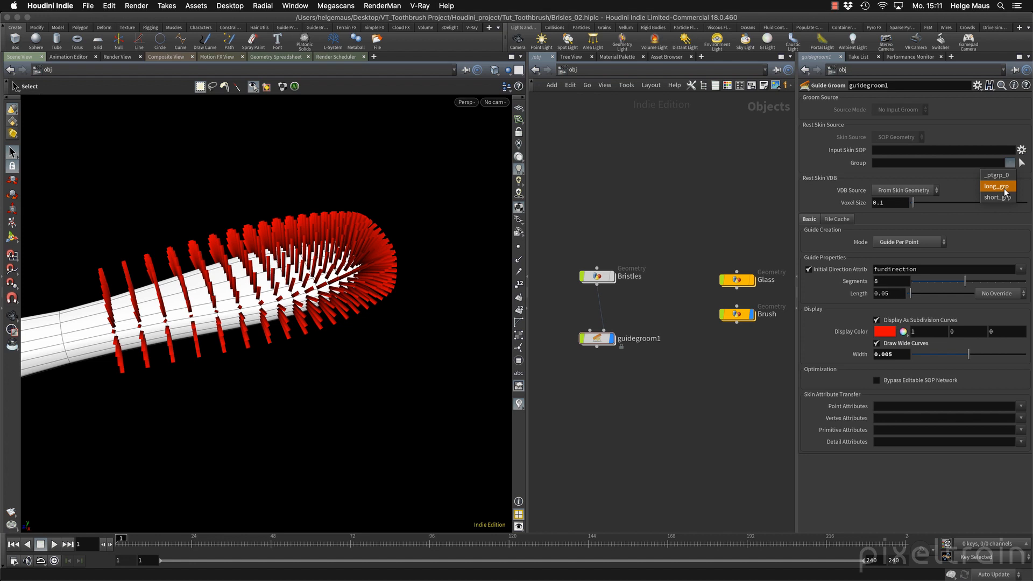
click(996, 186)
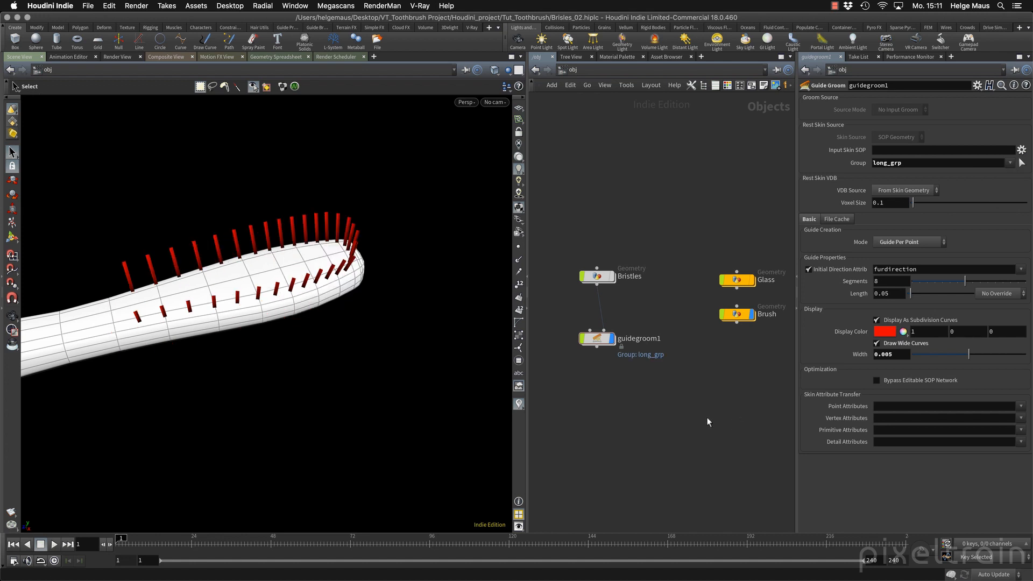
drag(916, 293, 922, 293)
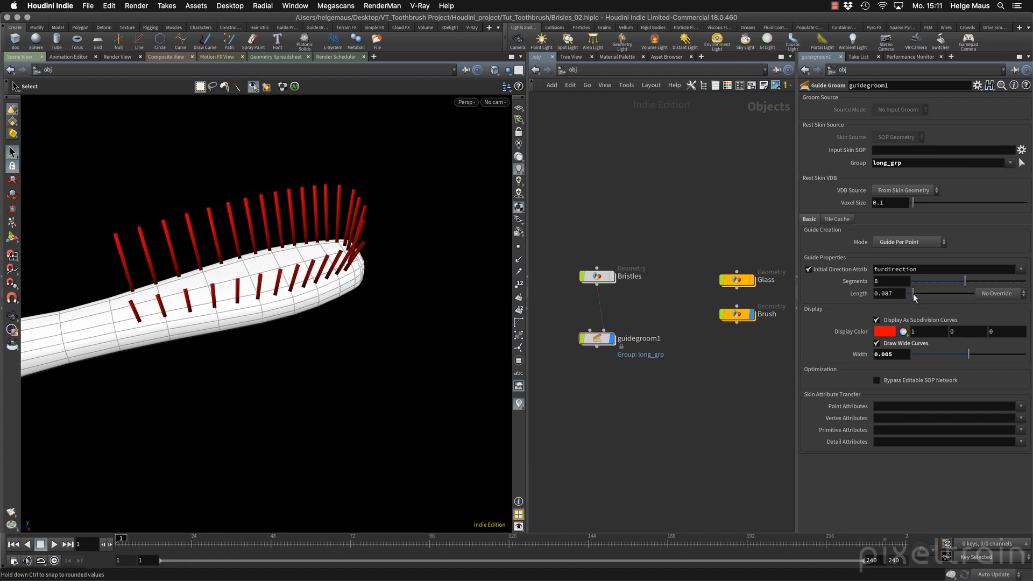
drag(893, 293, 897, 293)
text(guid)
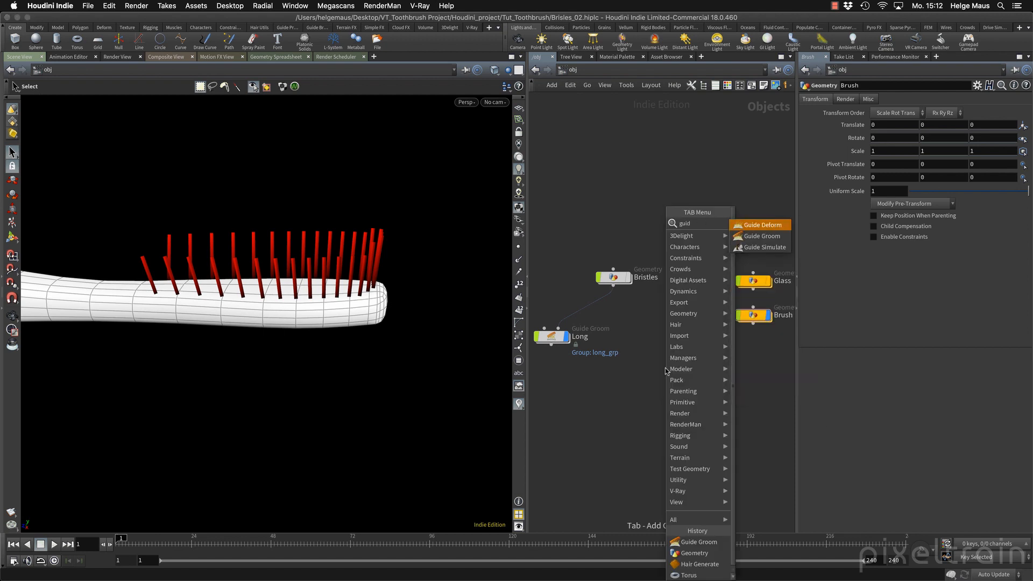
- Create the short guide groom on short_grp with Guide Per Point, blue display color and wide curves
click(762, 236)
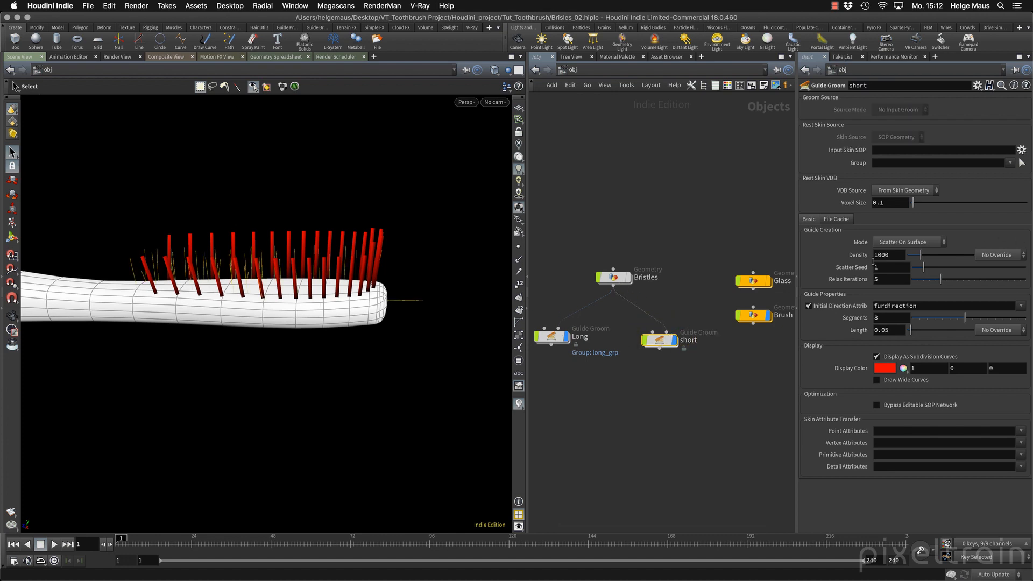
click(910, 242)
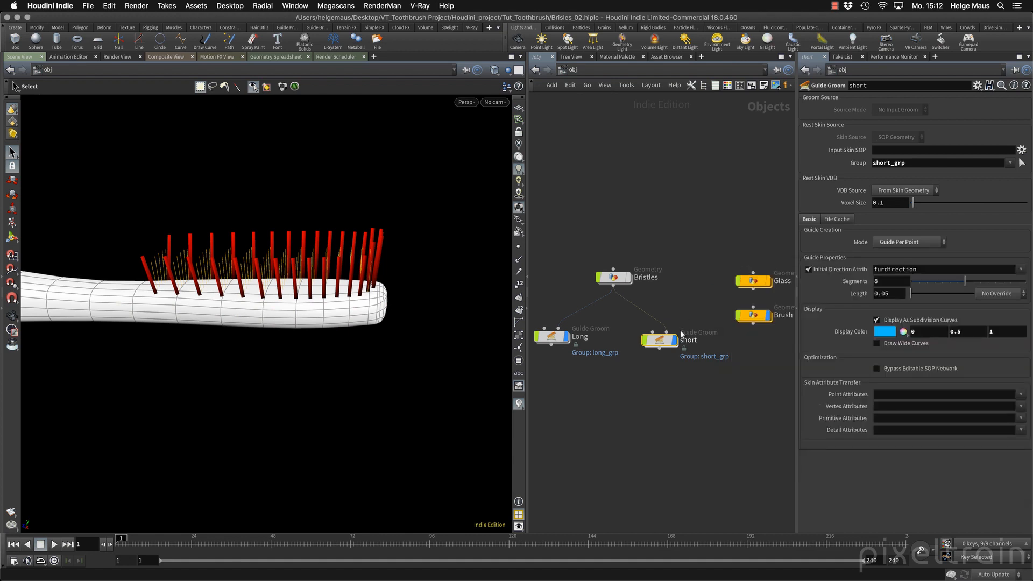
click(876, 344)
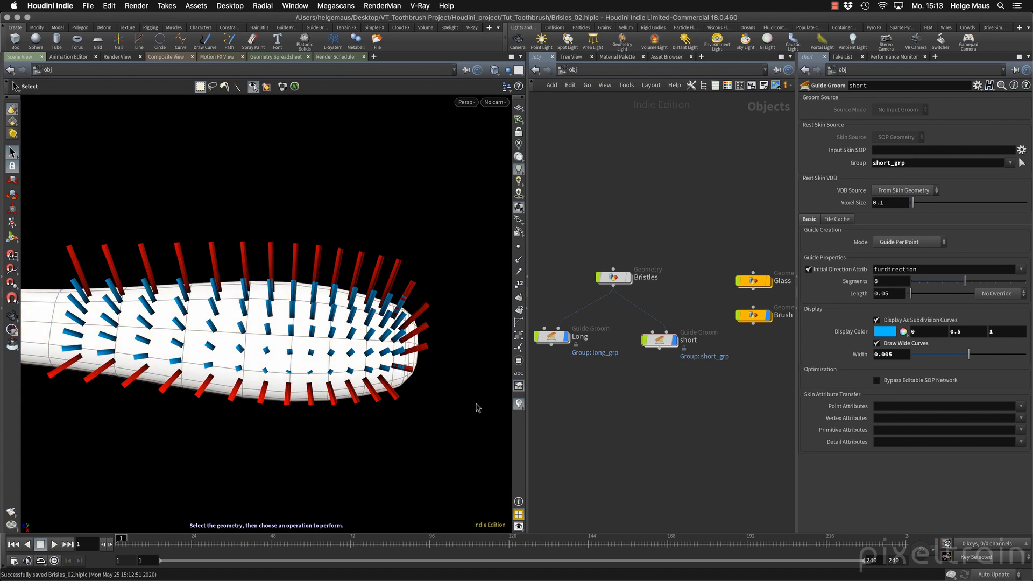
mouse_move(688, 280)
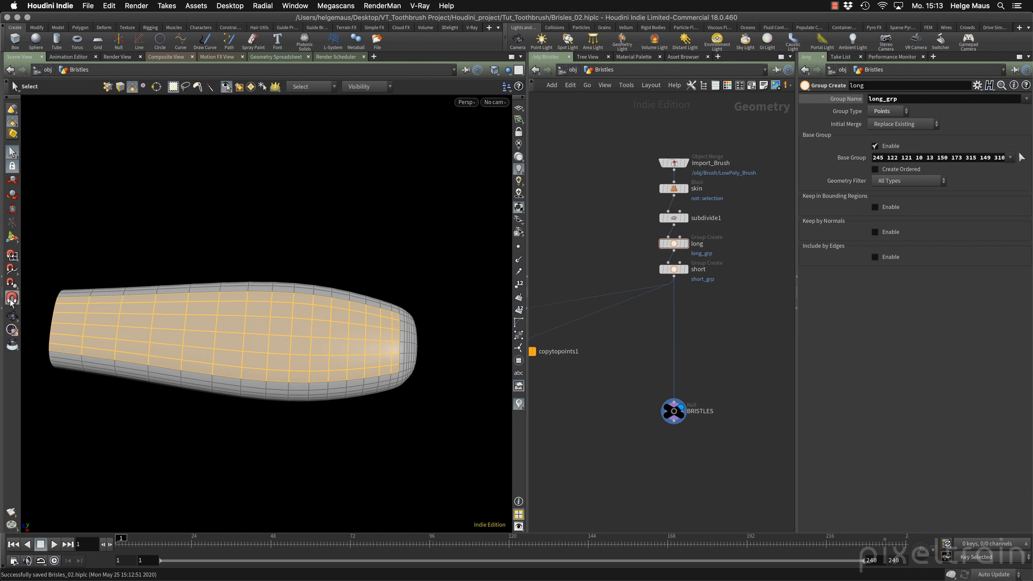
click(298, 377)
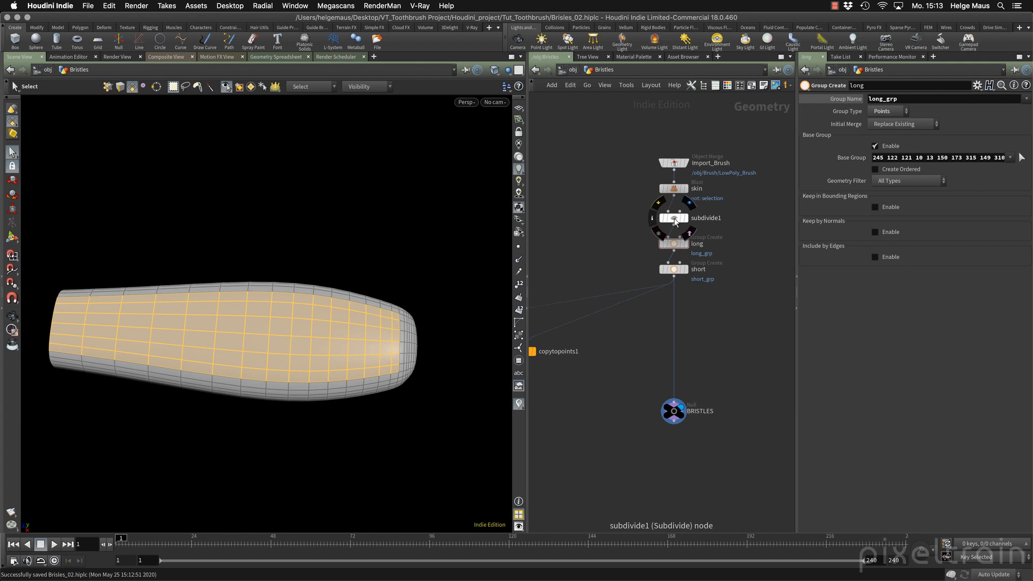
mouse_move(740, 292)
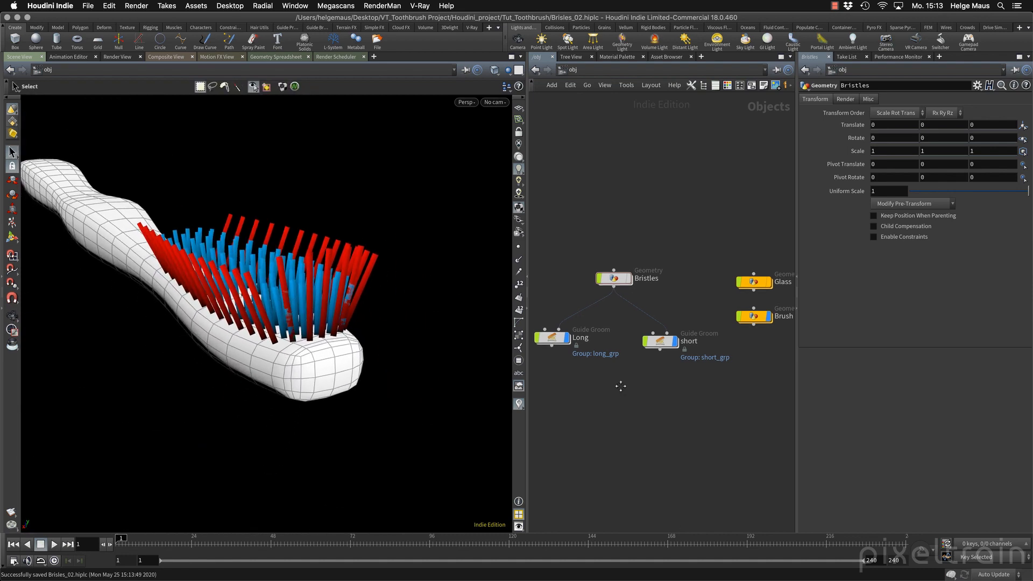
- Add a Hair Generate node from the Long groom with Use Animation turned off
click(571, 347)
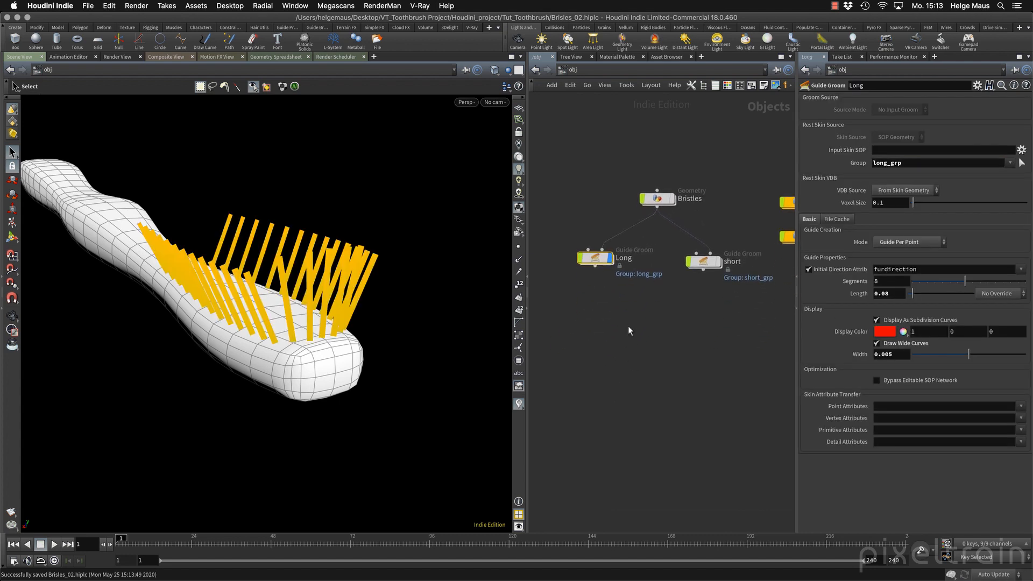
key(Tab)
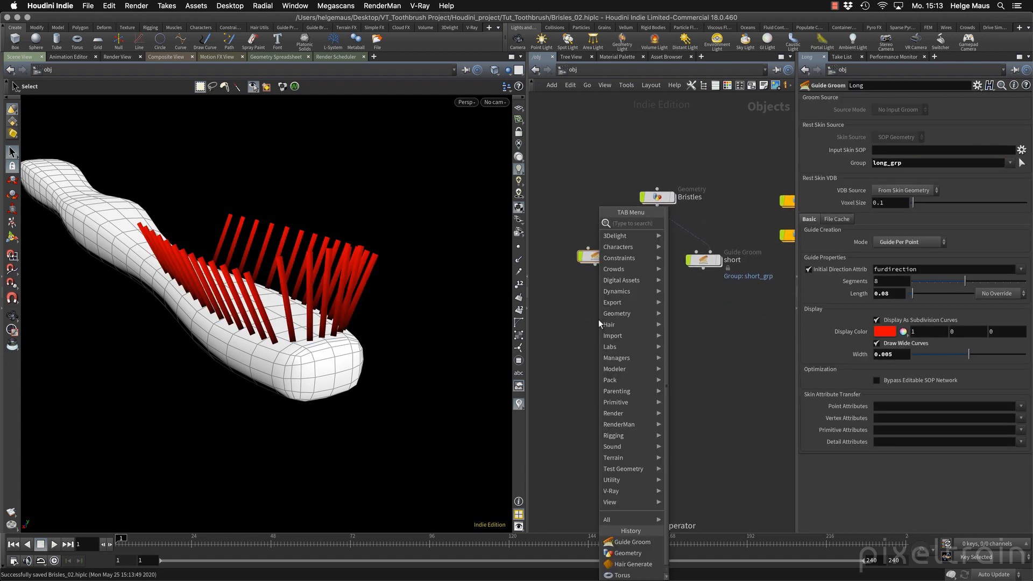
text(hair)
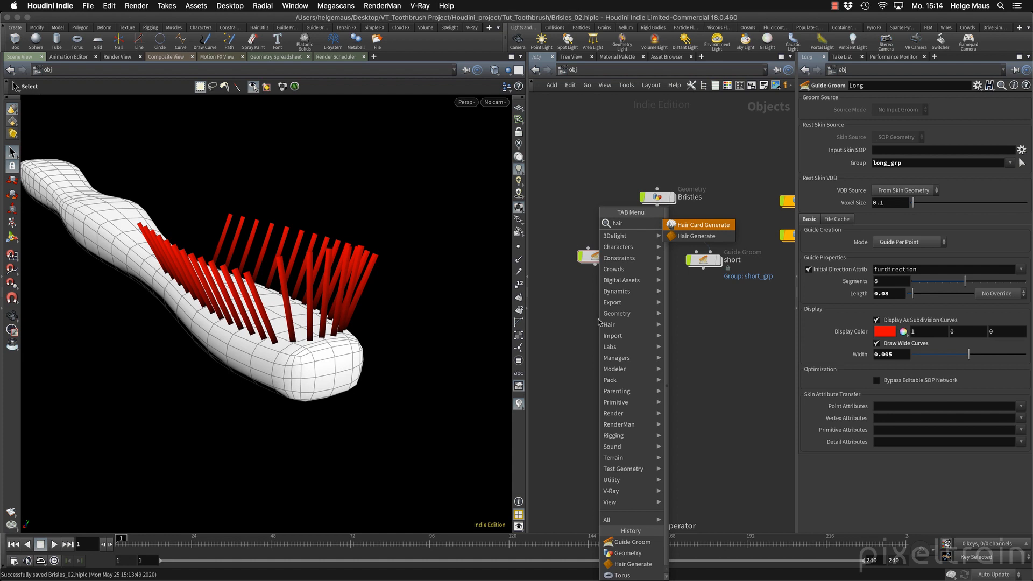
click(696, 236)
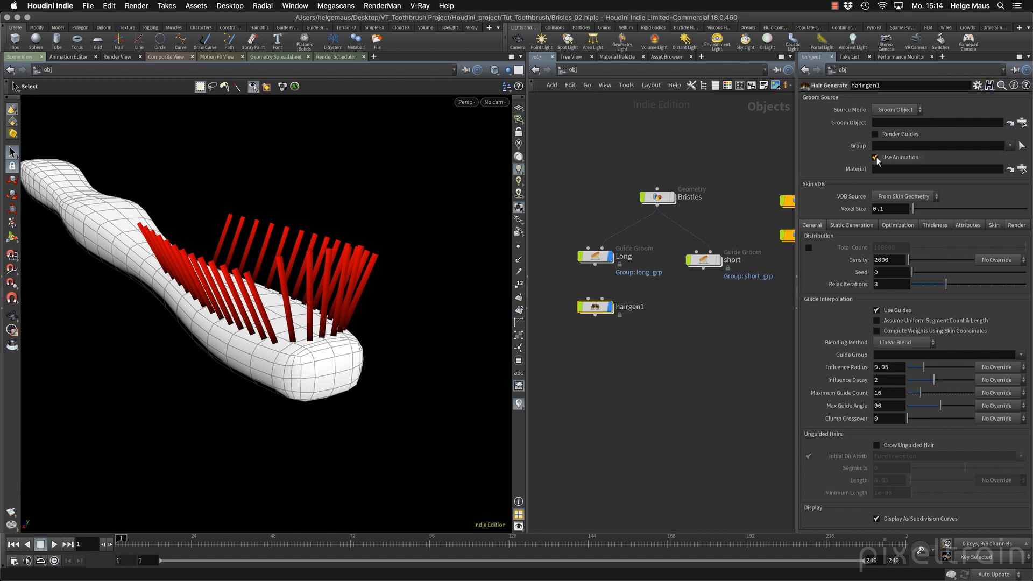
click(876, 157)
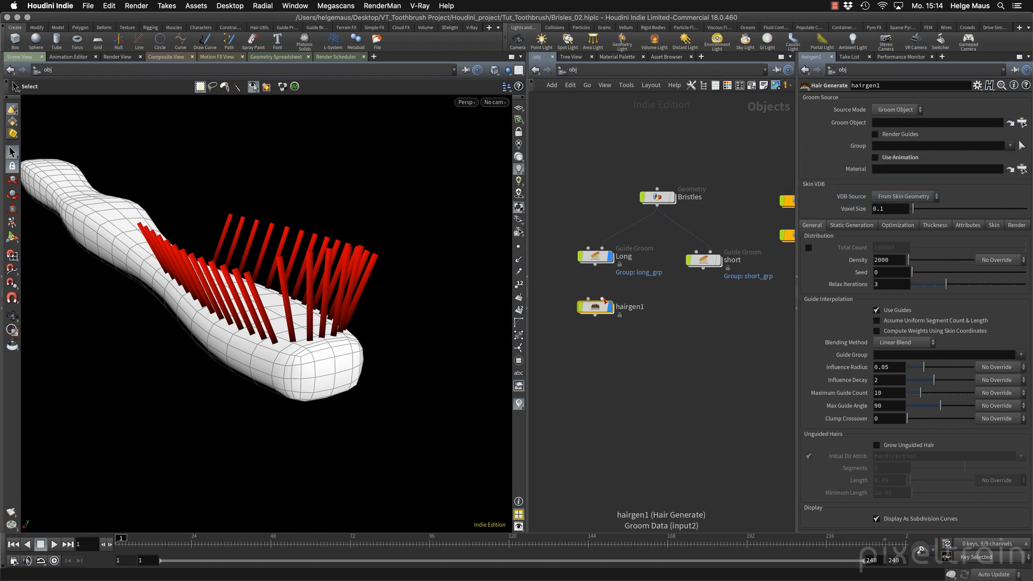
mouse_move(601, 298)
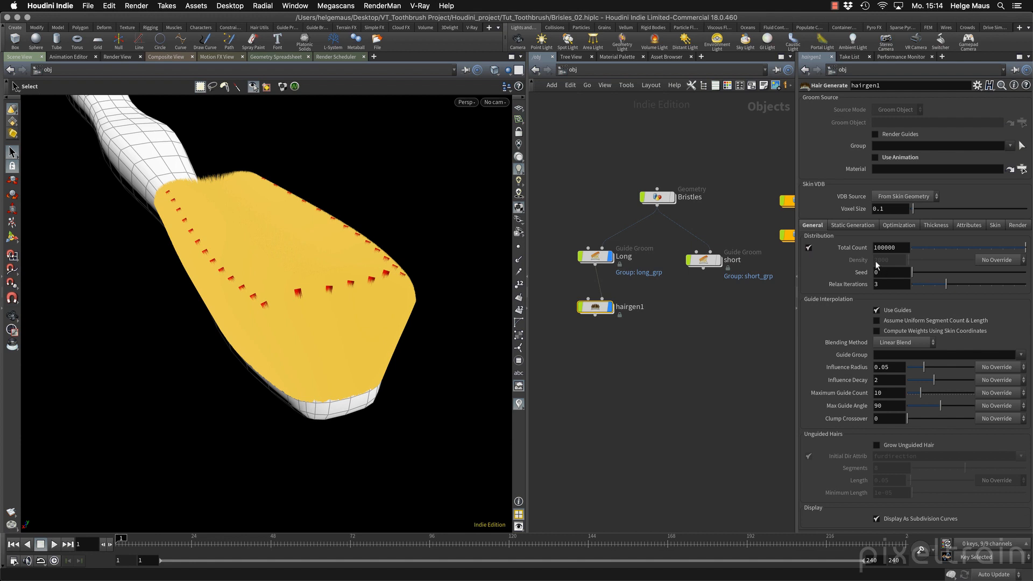
- Enable Total Count and set it to 2000 hairs, checking the result in the viewport
click(890, 248)
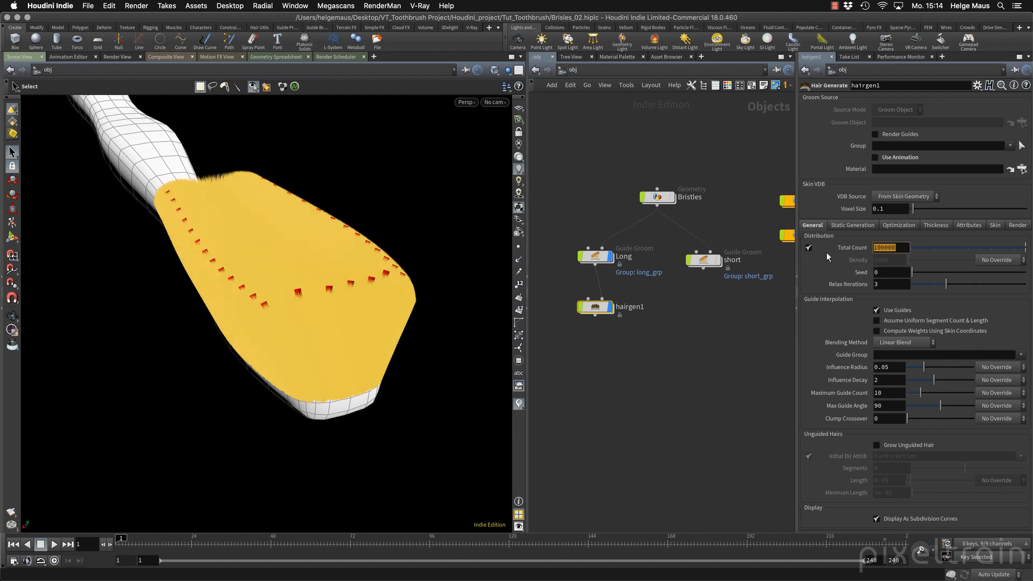
text(2000)
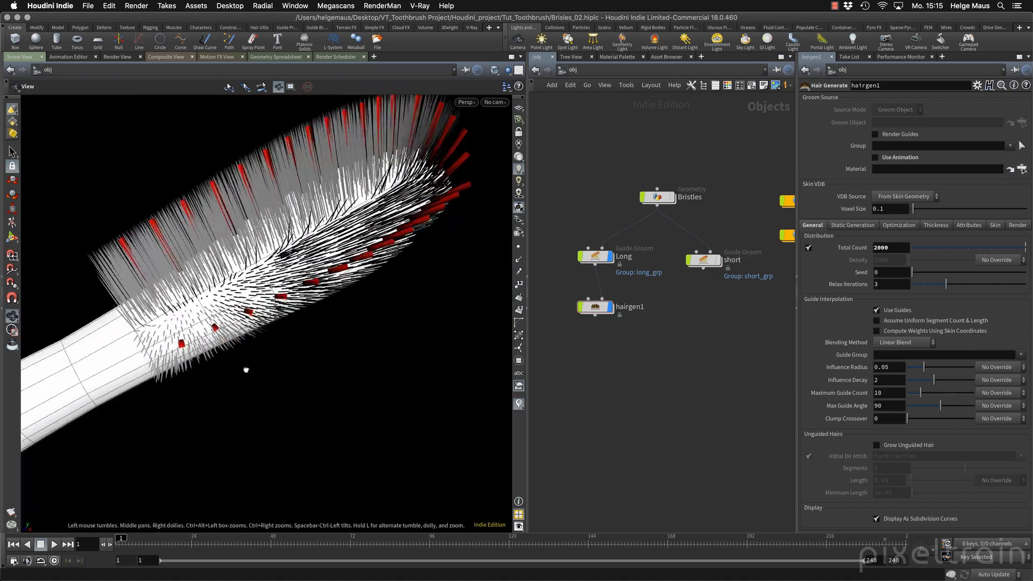
drag(263, 264, 230, 297)
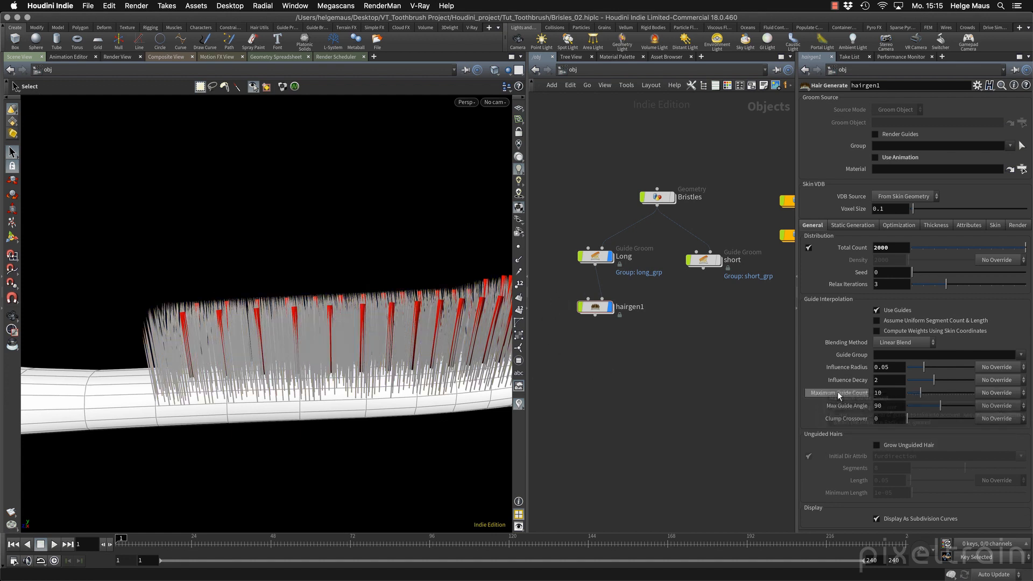
- Set hairgen1's Maximum Guide Count to 1 so each hair follows a single guide
click(888, 392)
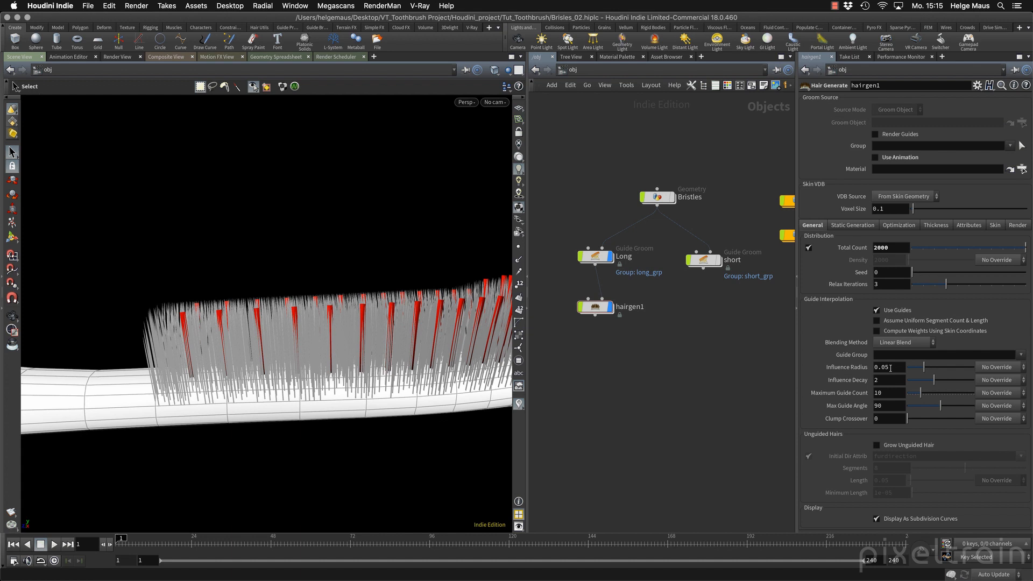
mouse_move(858, 399)
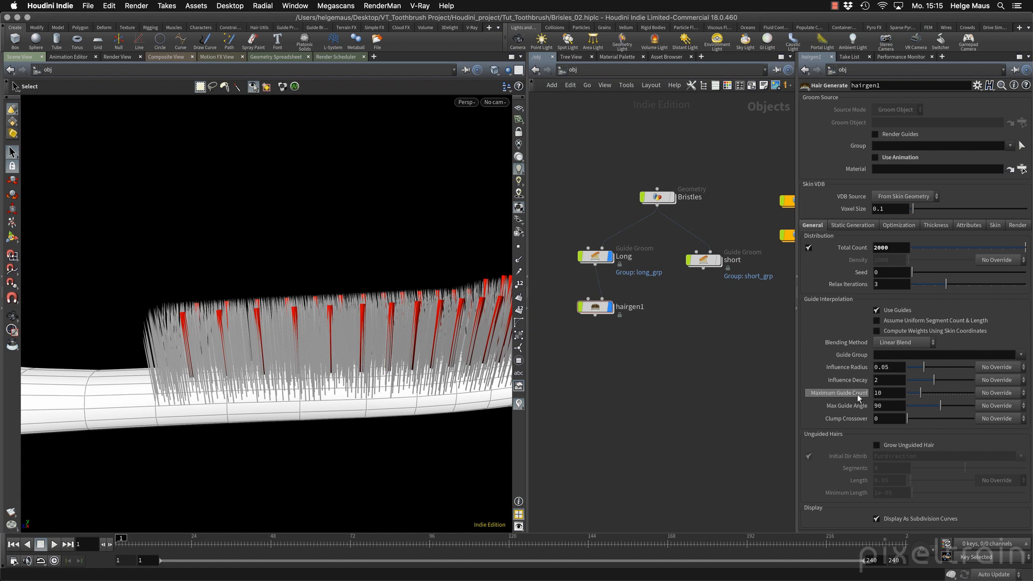
mouse_move(838, 393)
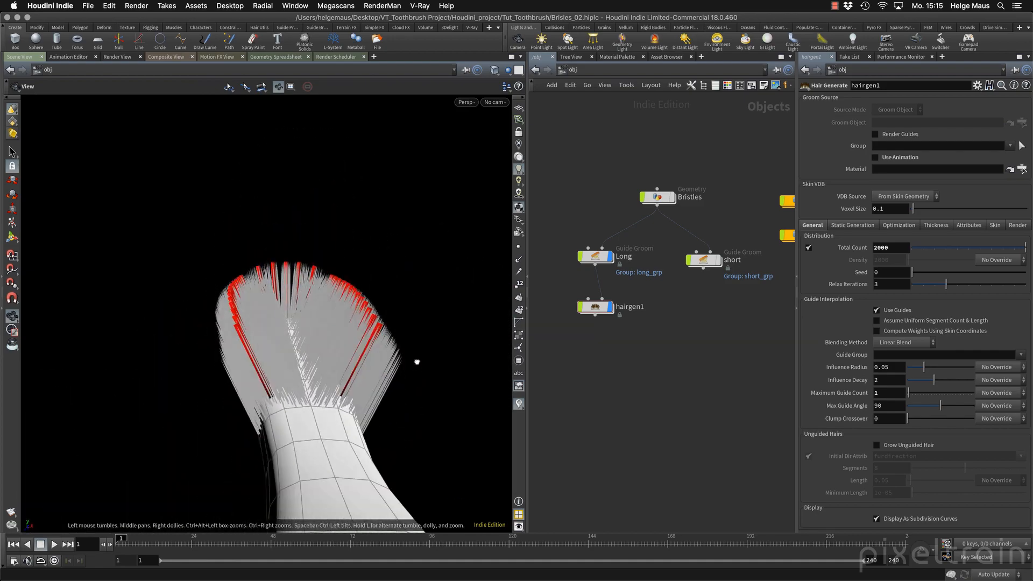
drag(417, 361, 327, 450)
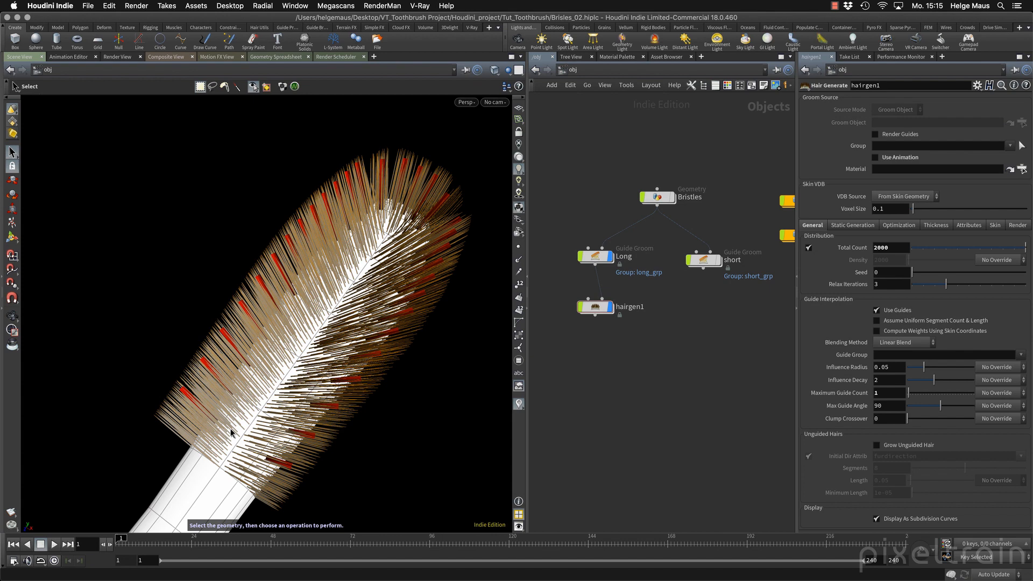
mouse_move(308, 454)
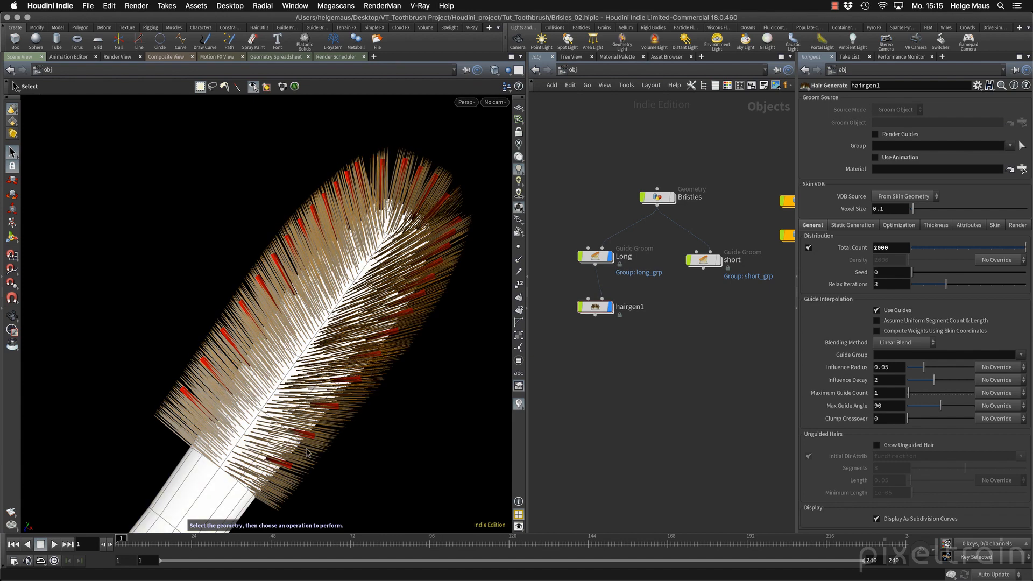
mouse_move(380, 194)
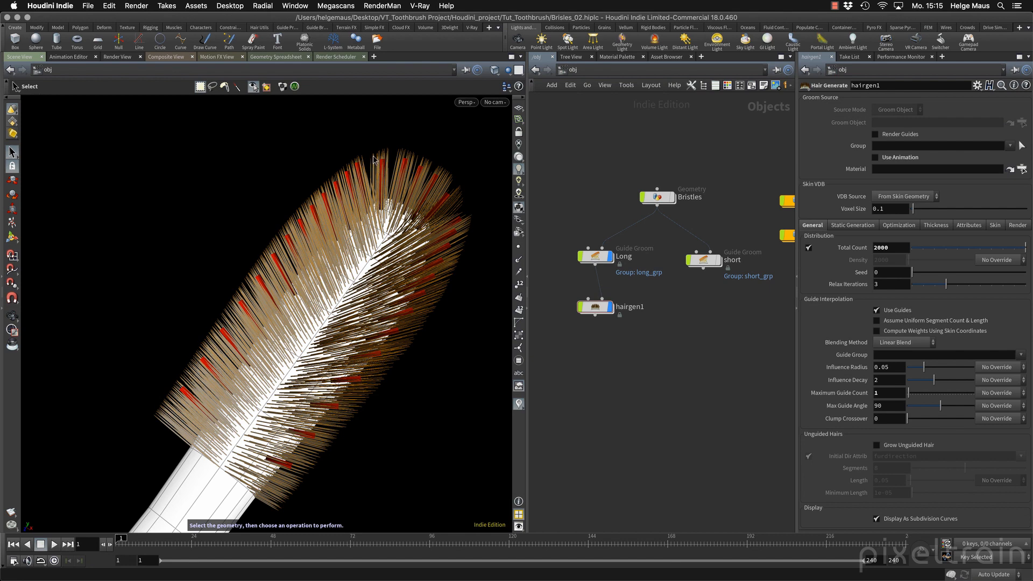
mouse_move(230, 383)
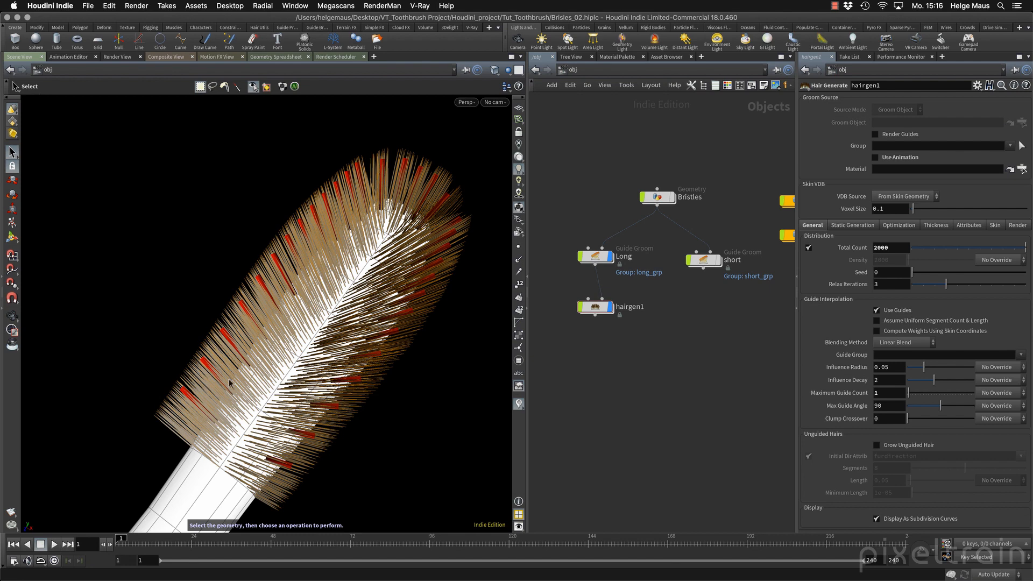
mouse_move(254, 421)
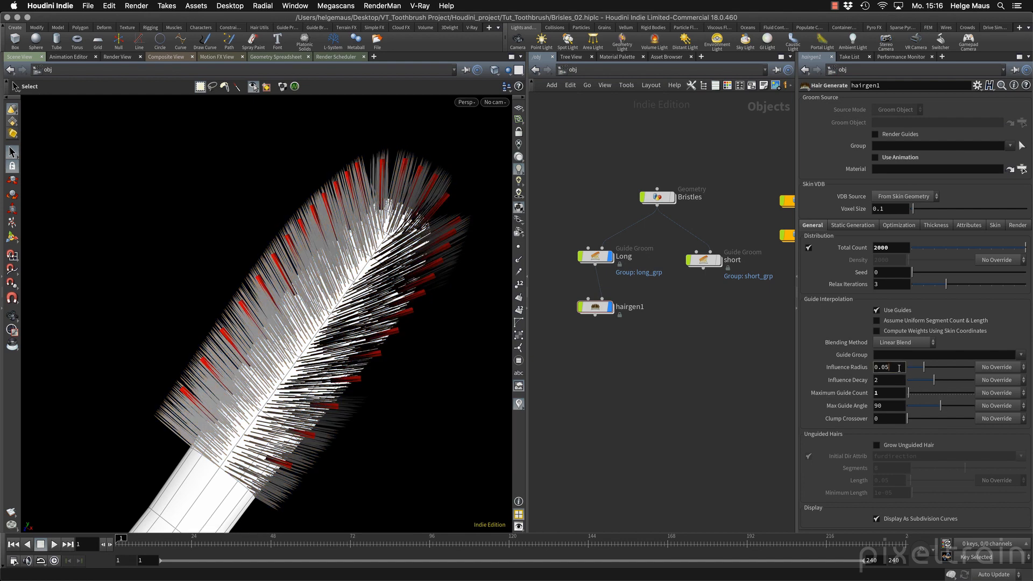
- Tune the influence radius to 0.015, set Total Count to 10000 and rename the node short_hair
text(0.01)
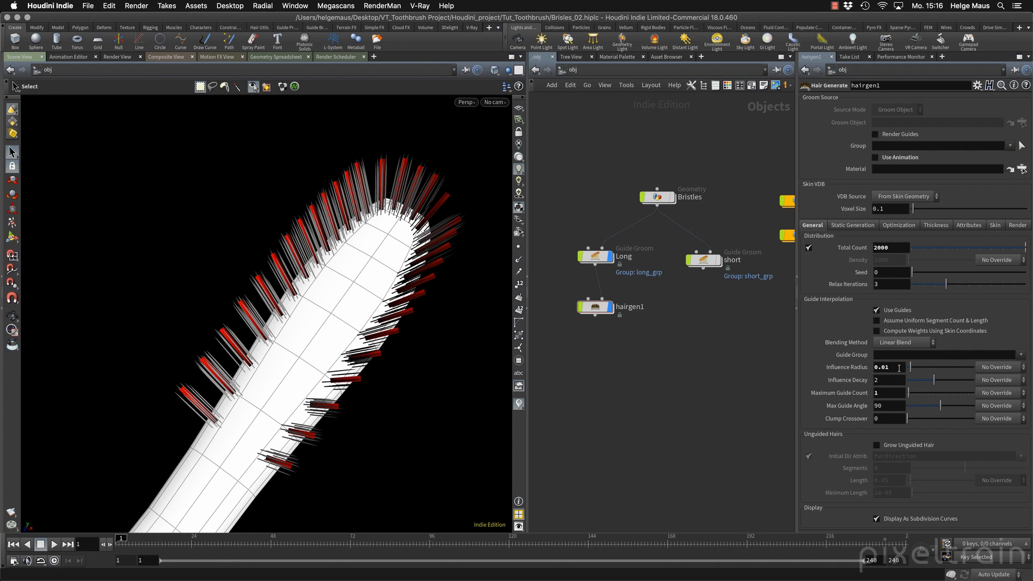
text(0.02)
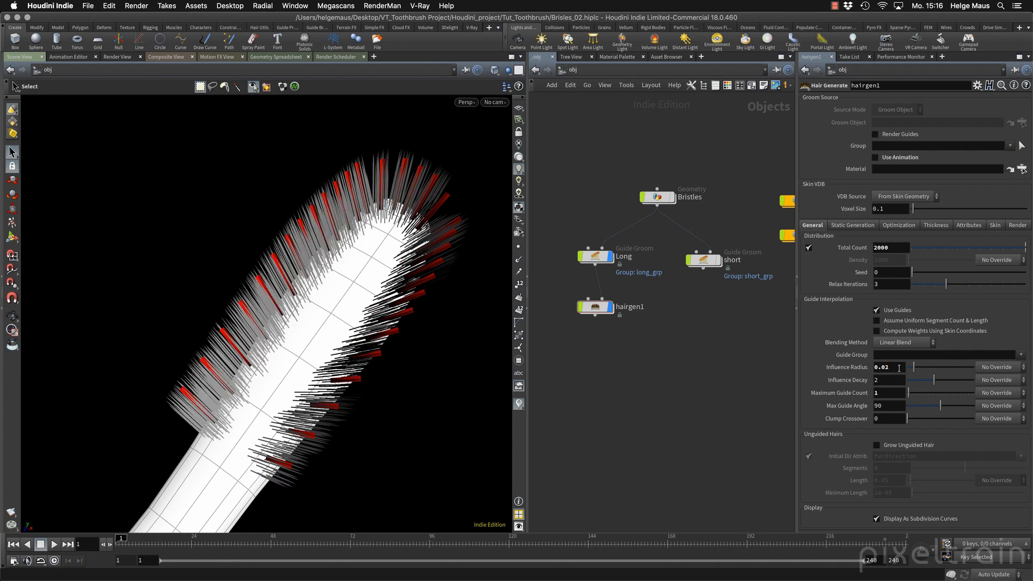
text(0.015)
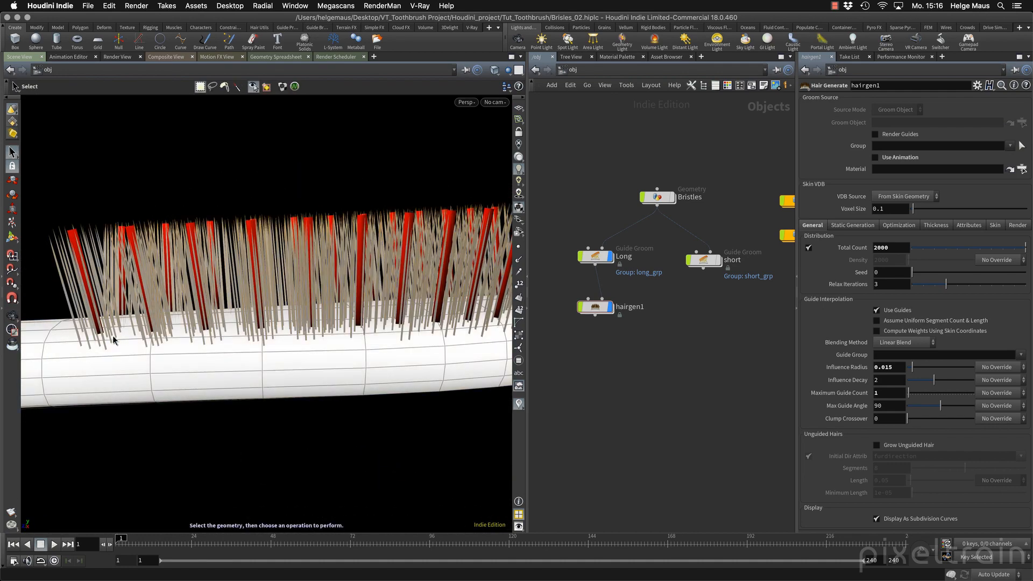
text(0.01)
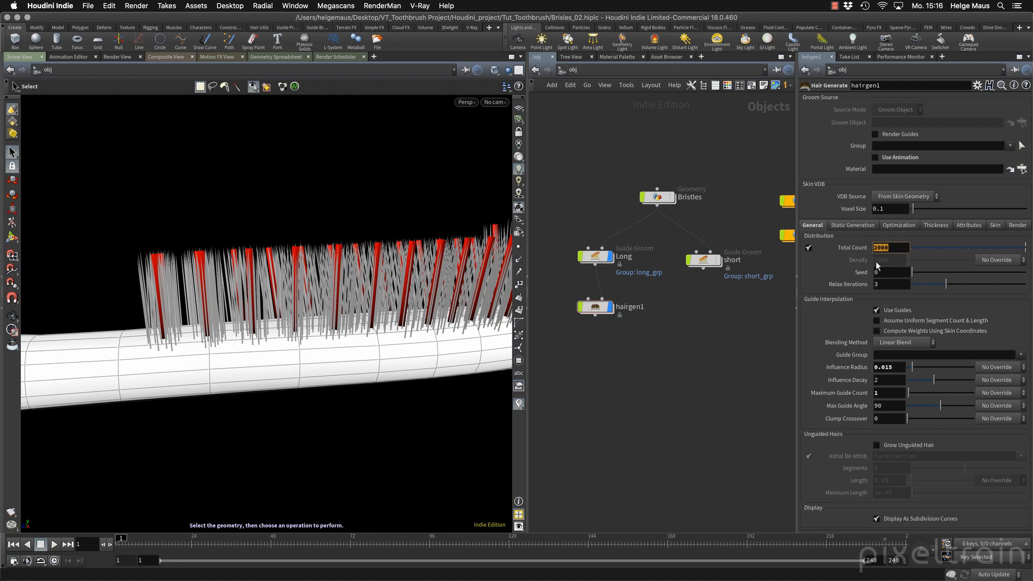
text(10000)
text(hair ge)
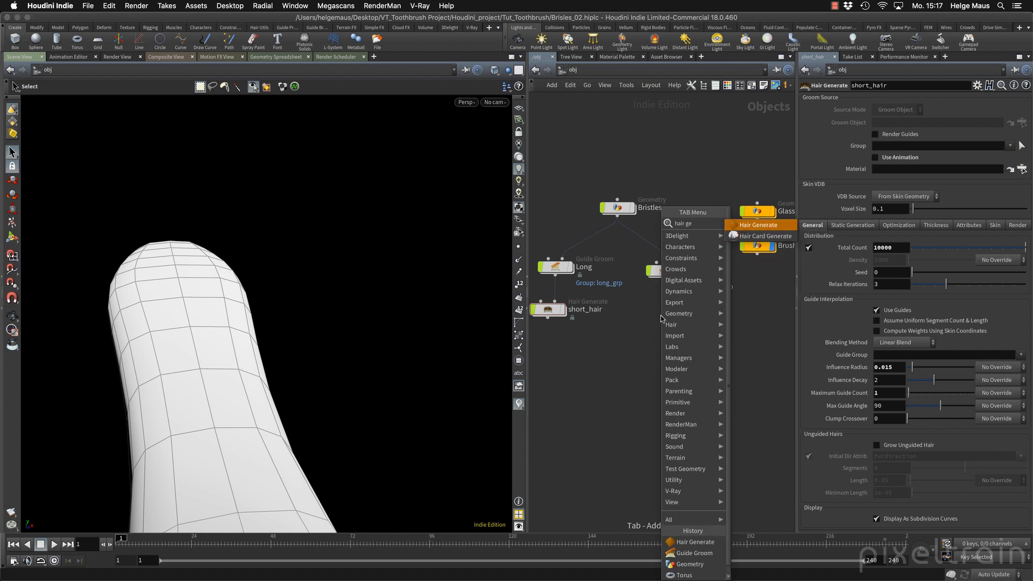
- Add a Hair Generate node named long_hair with a total hair count and a 0.015 influence radius
click(761, 225)
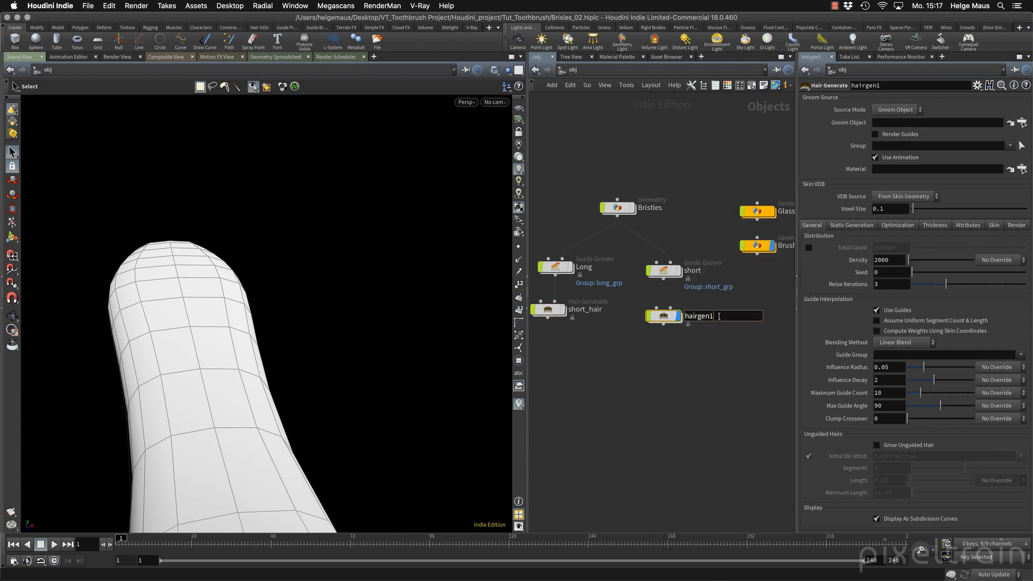
text(long_hair)
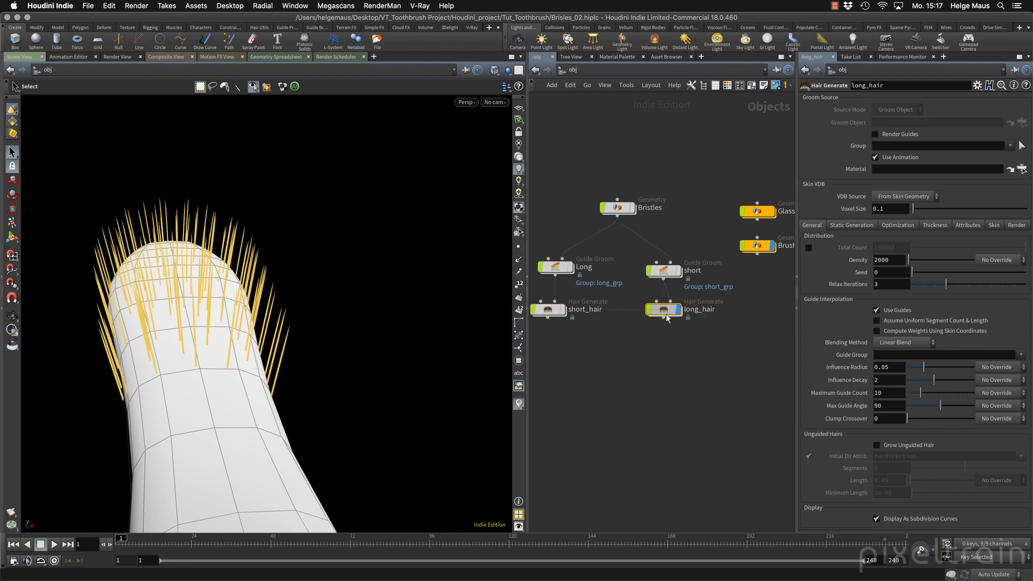
click(876, 157)
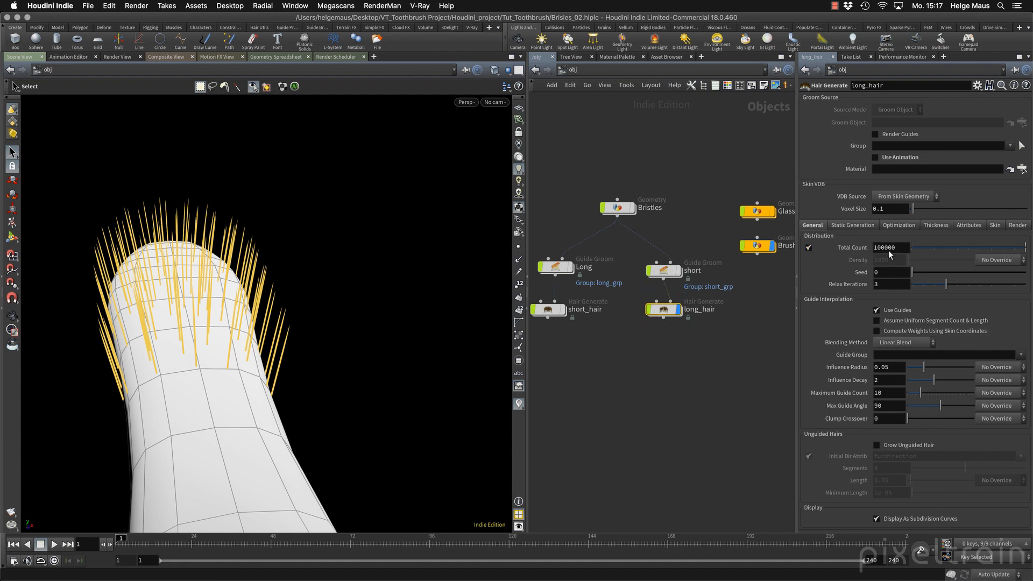
text(2000)
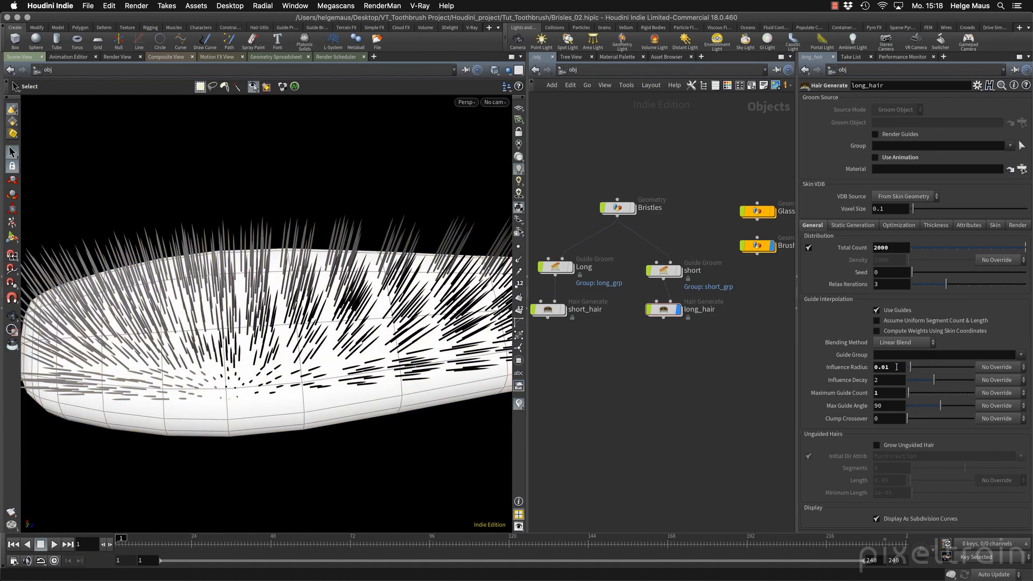
text(0.015)
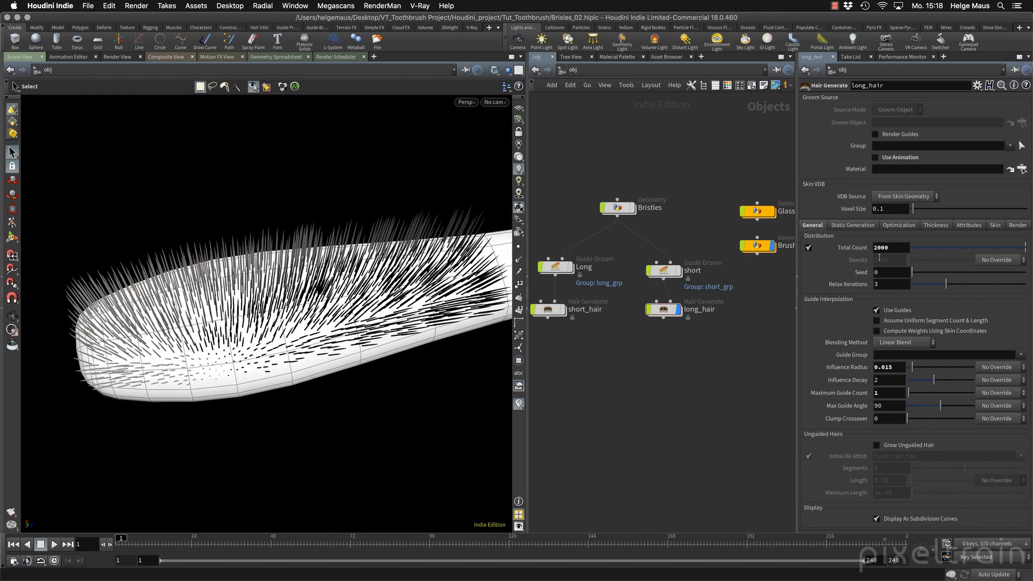
text(5000)
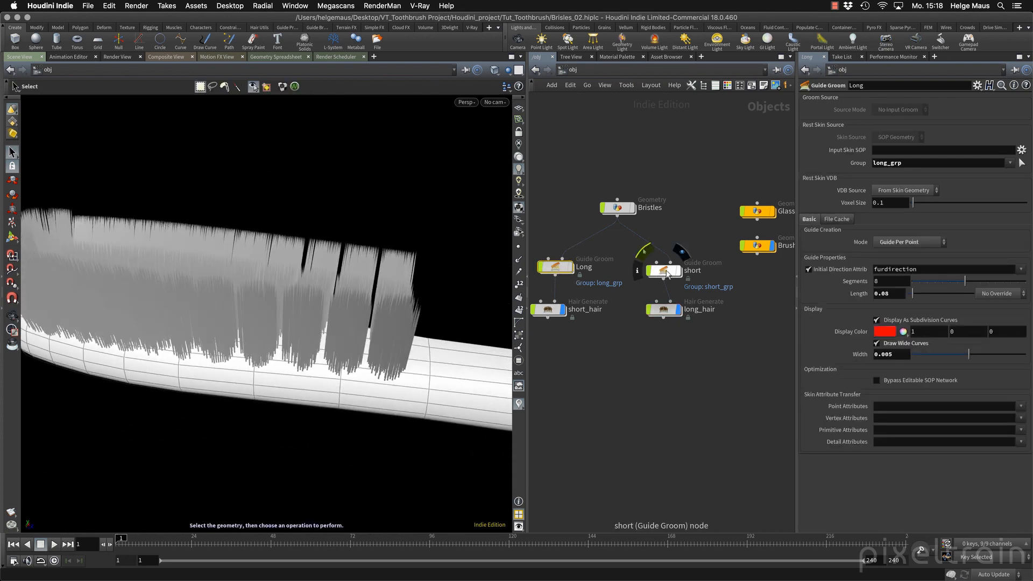
- Set the short guide groom's Length to 0.06 and display short_hair's bristles in the viewport
click(664, 270)
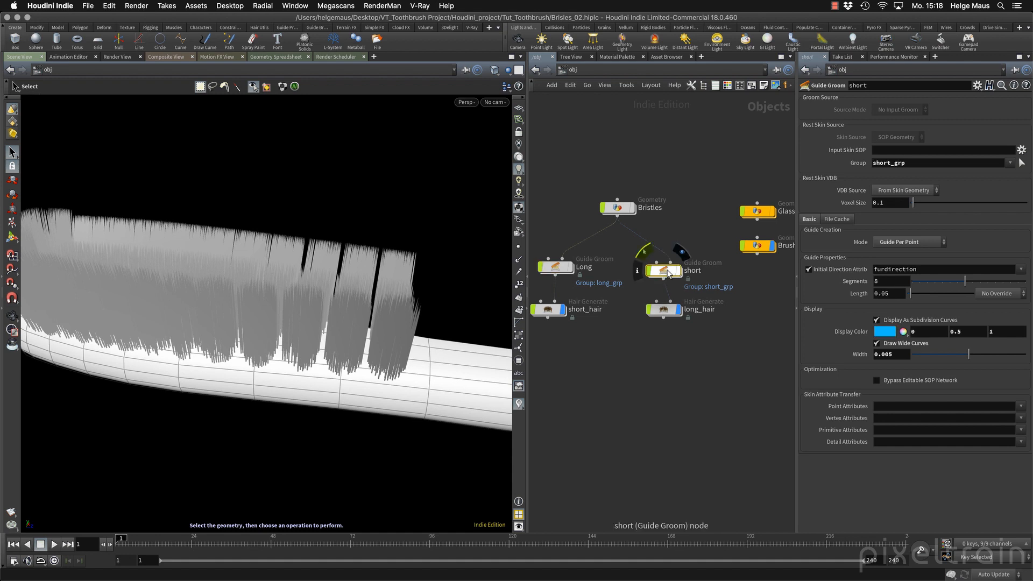
click(554, 267)
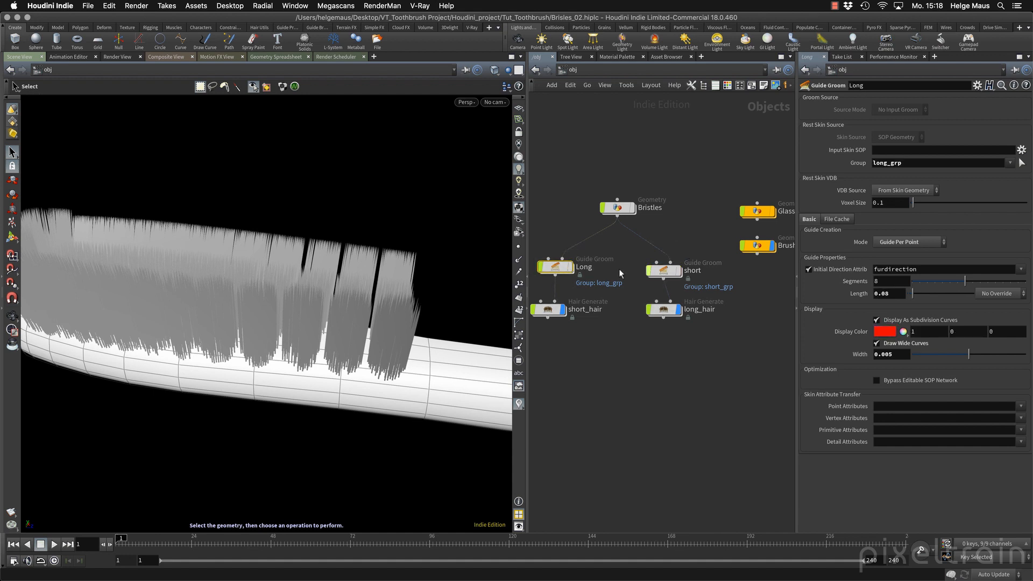
click(665, 270)
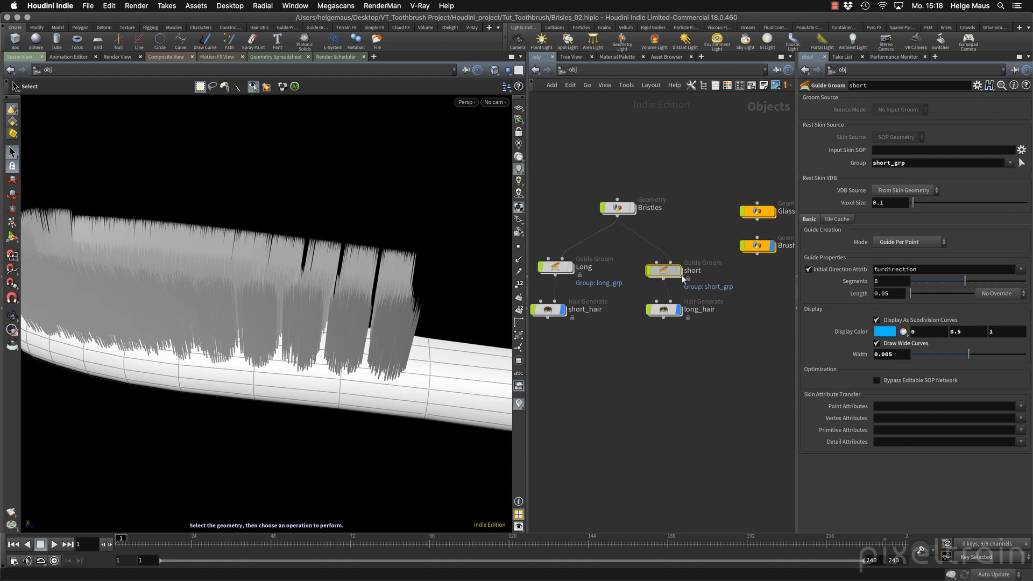
click(555, 267)
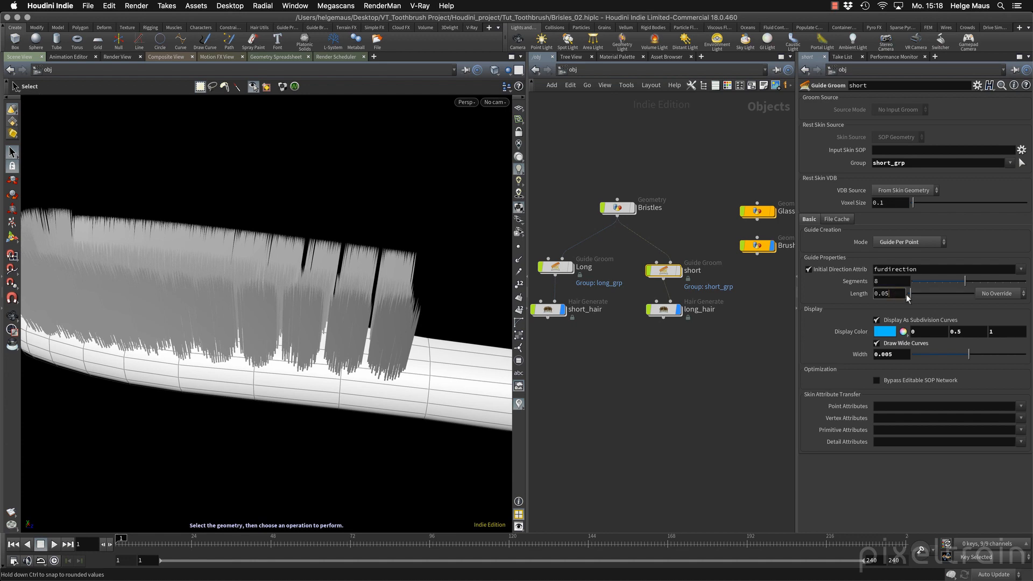
text(0.06)
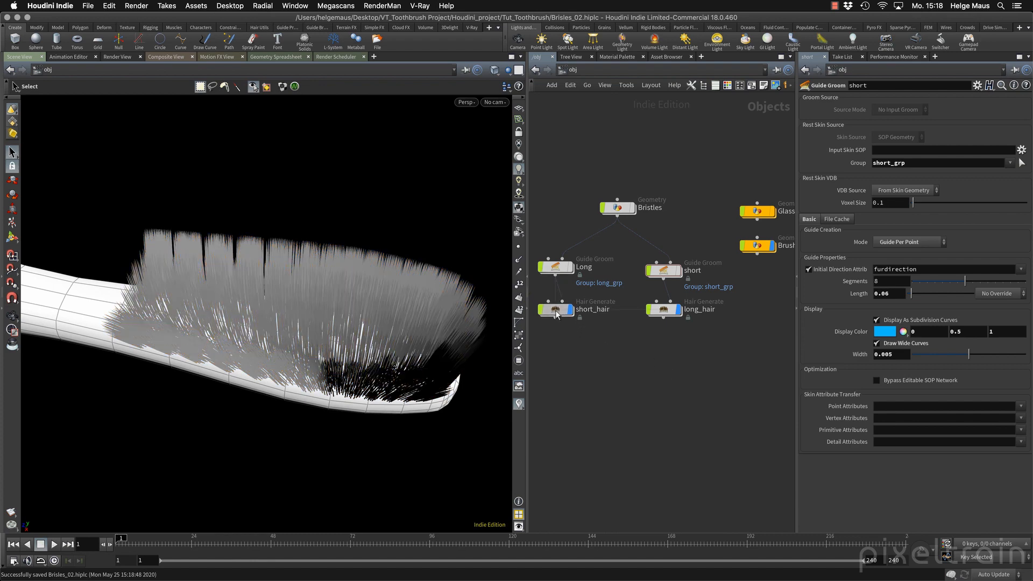
click(555, 310)
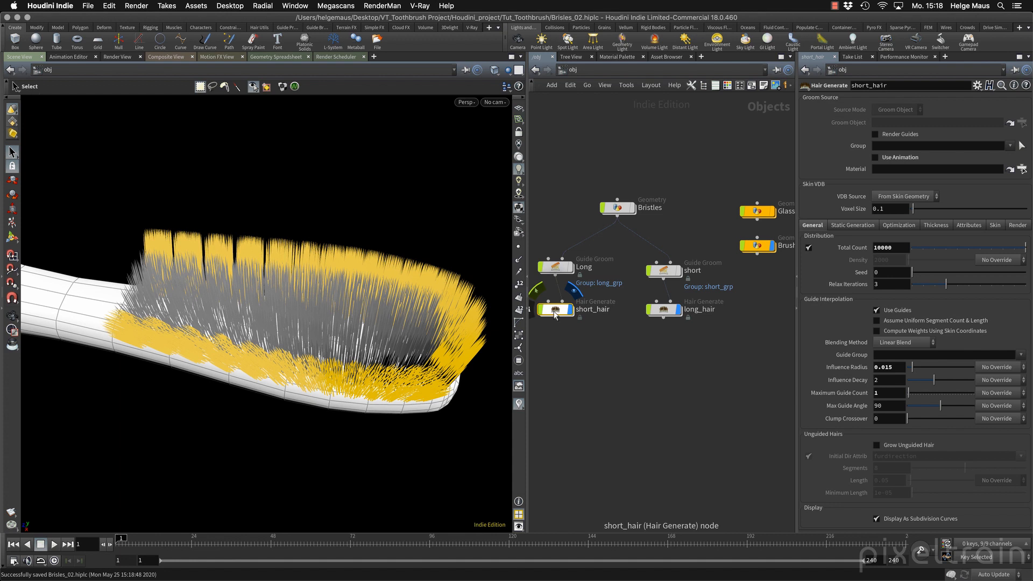
- Review short_hair's Hair Generation mode and keep Generate Geometry in Mantra
click(1017, 225)
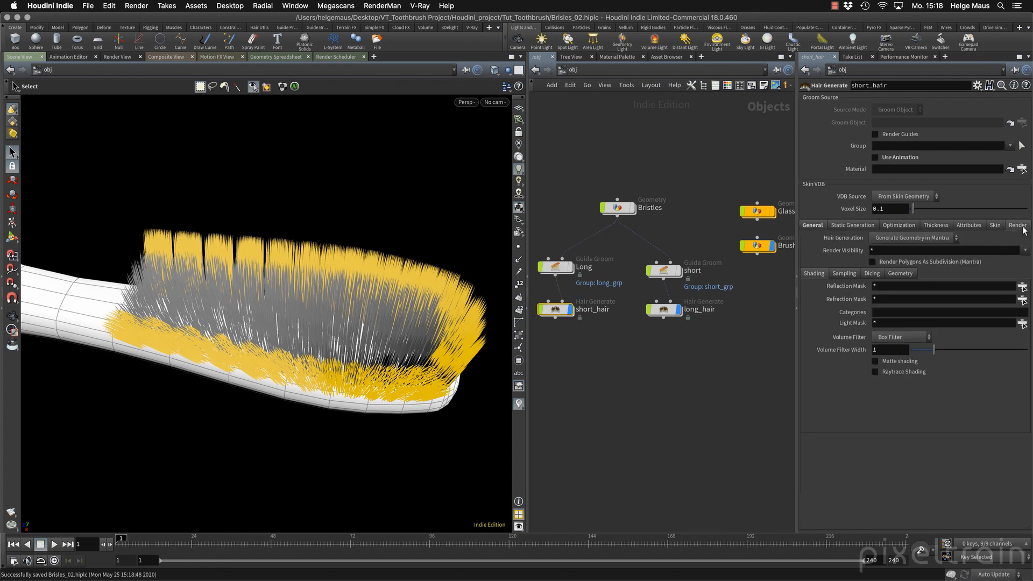
mouse_move(915, 225)
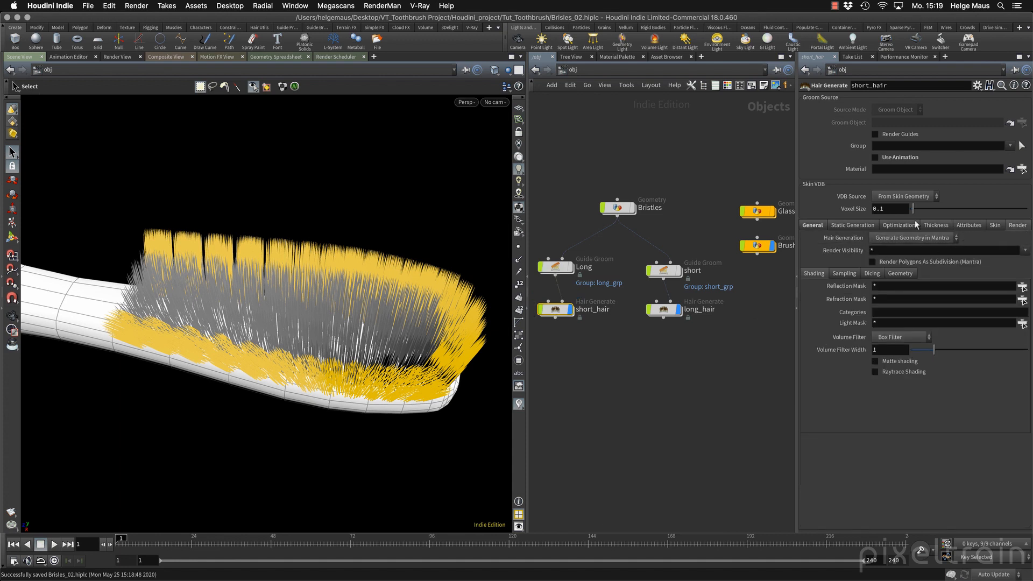
mouse_move(956, 233)
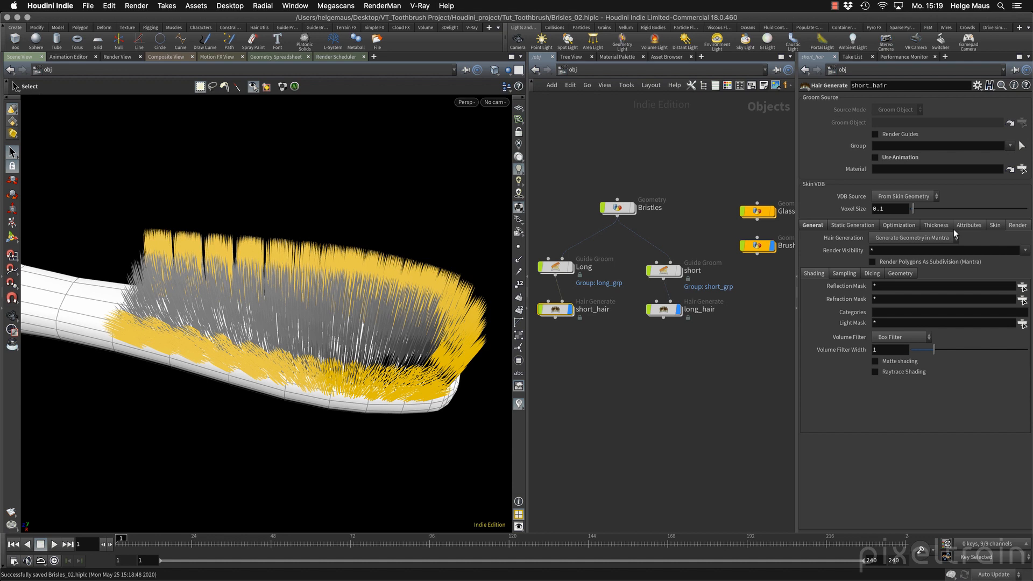
click(912, 237)
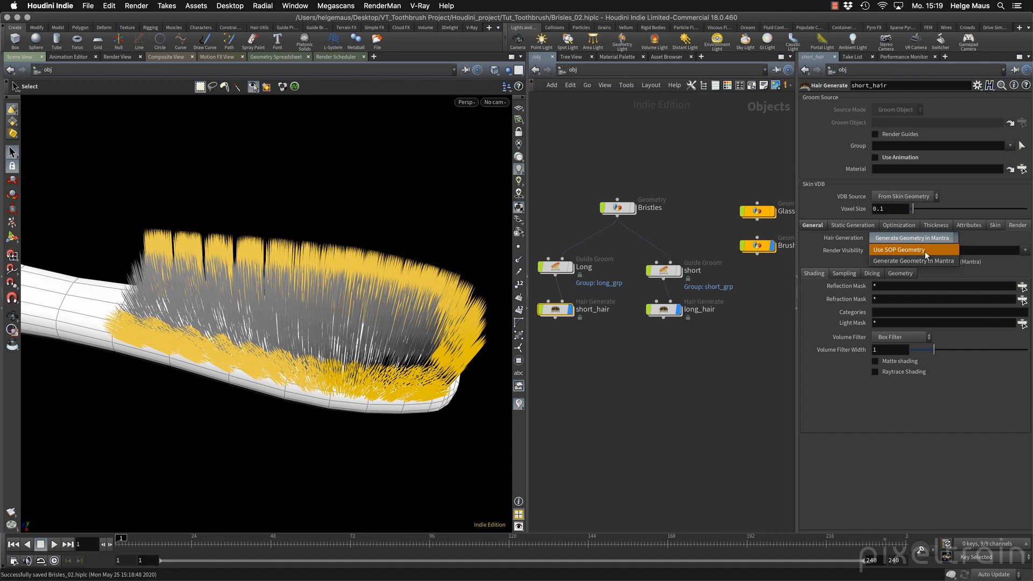
click(912, 236)
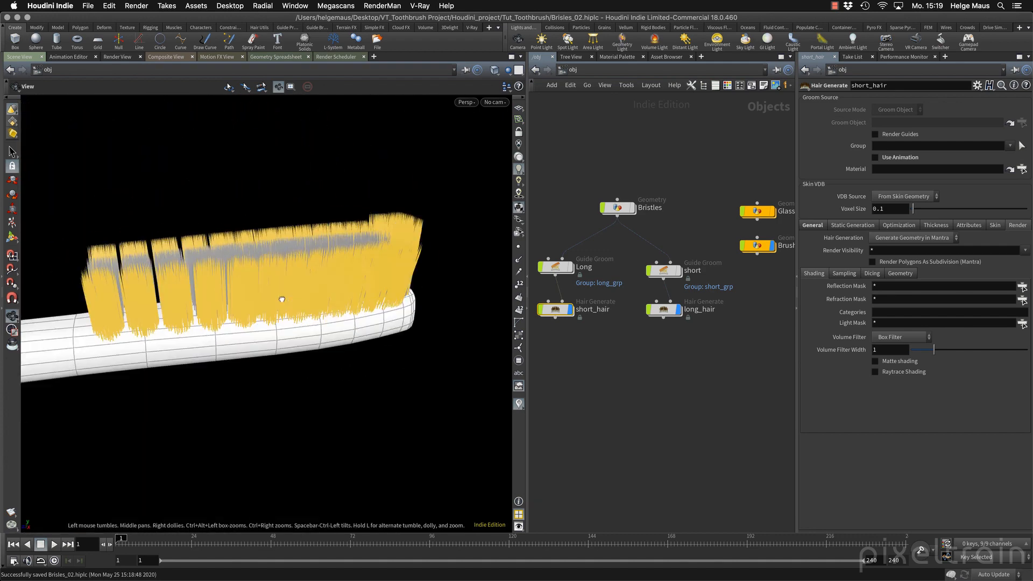
drag(281, 299, 281, 340)
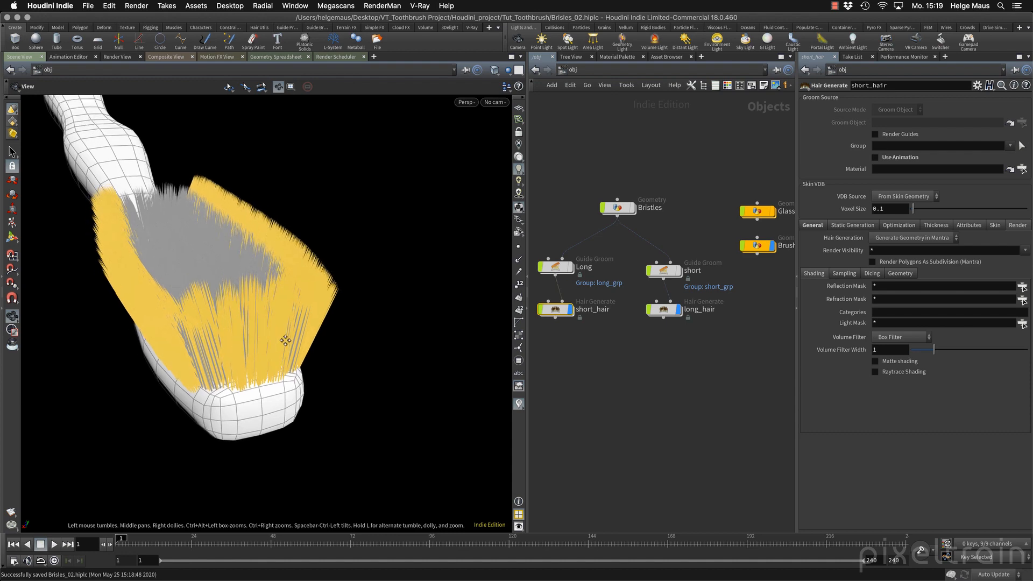